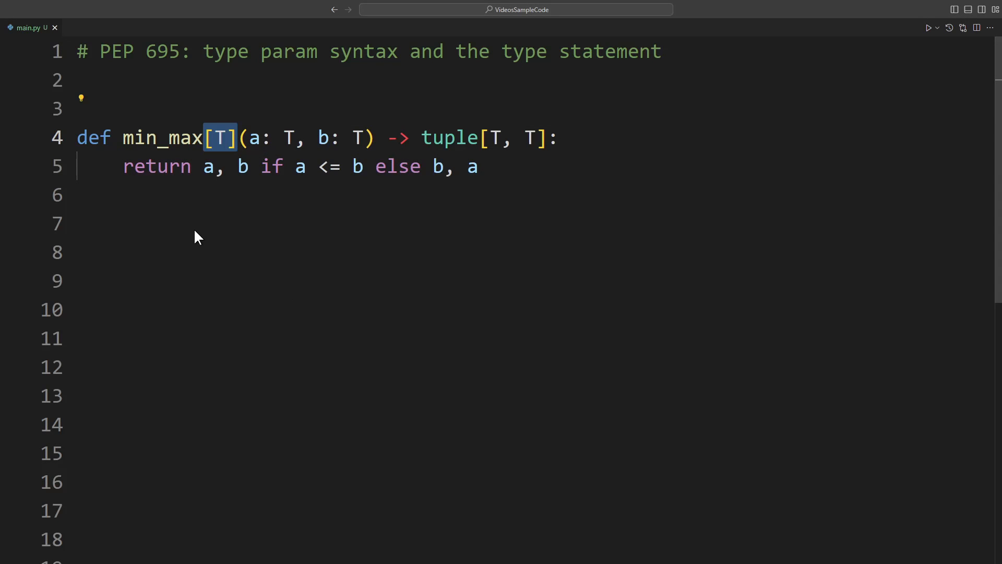
{"action": "mouse_move", "coordinate": [221, 119]}
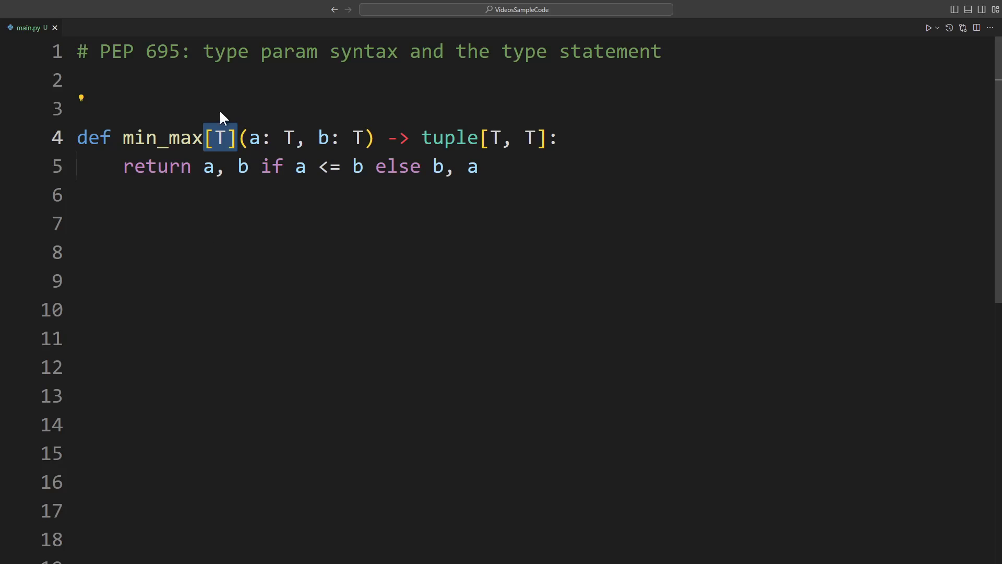
{"action": "mouse_move", "coordinate": [219, 221]}
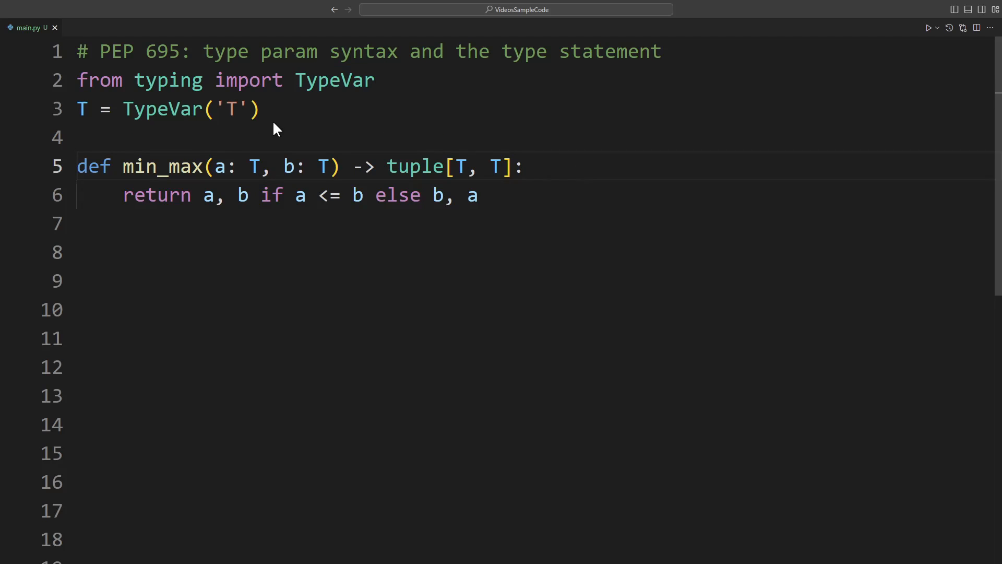
{"action": "mouse_move", "coordinate": [327, 102]}
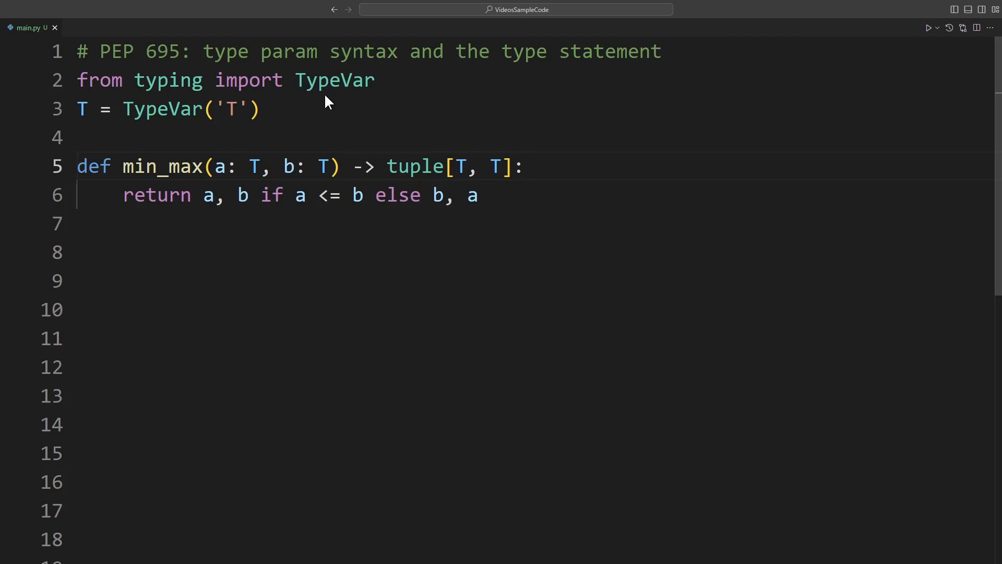
{"action": "mouse_move", "coordinate": [132, 150]}
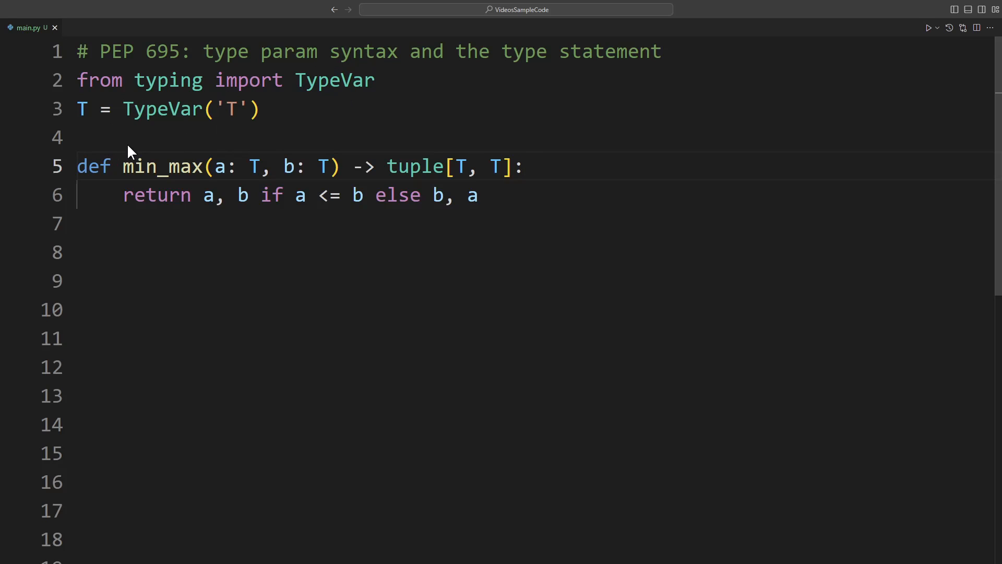
{"action": "mouse_move", "coordinate": [87, 130]}
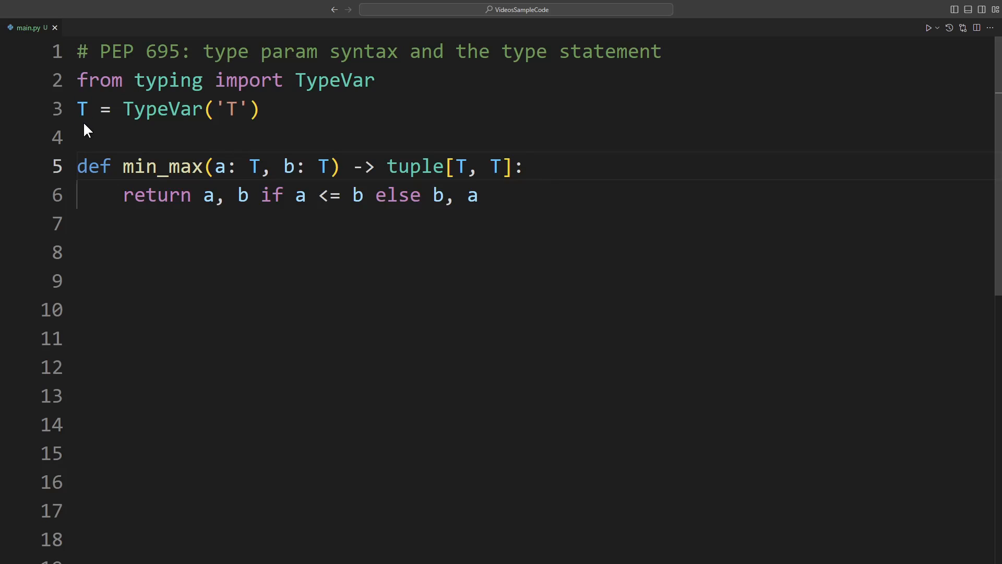
{"action": "mouse_move", "coordinate": [237, 127]}
{"action": "type", "text": "[T"}
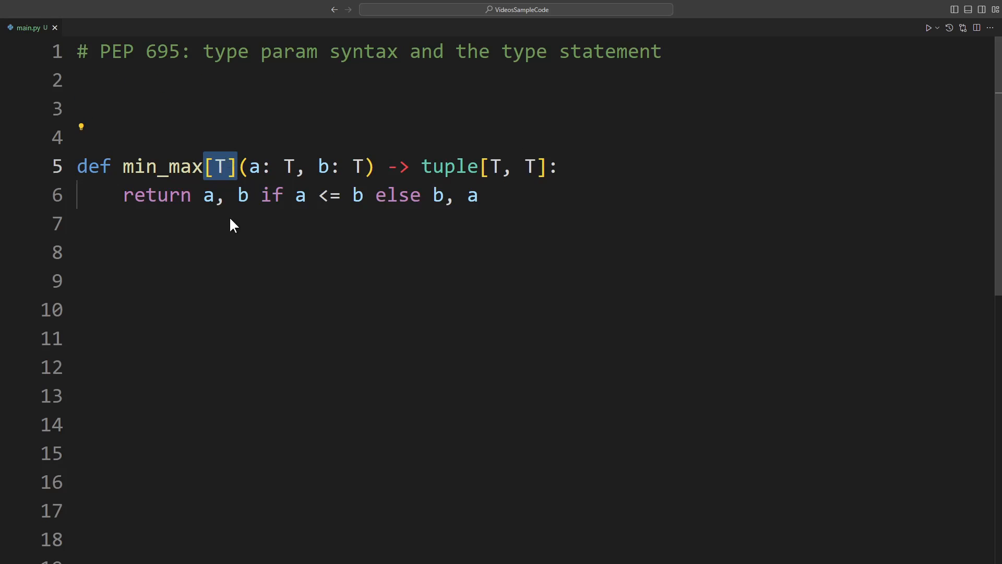
- Extend min_max's brackets with ', U, V' and '**P', and annotate the parameter ': float'
{"action": "type", "text": ", U, V"}
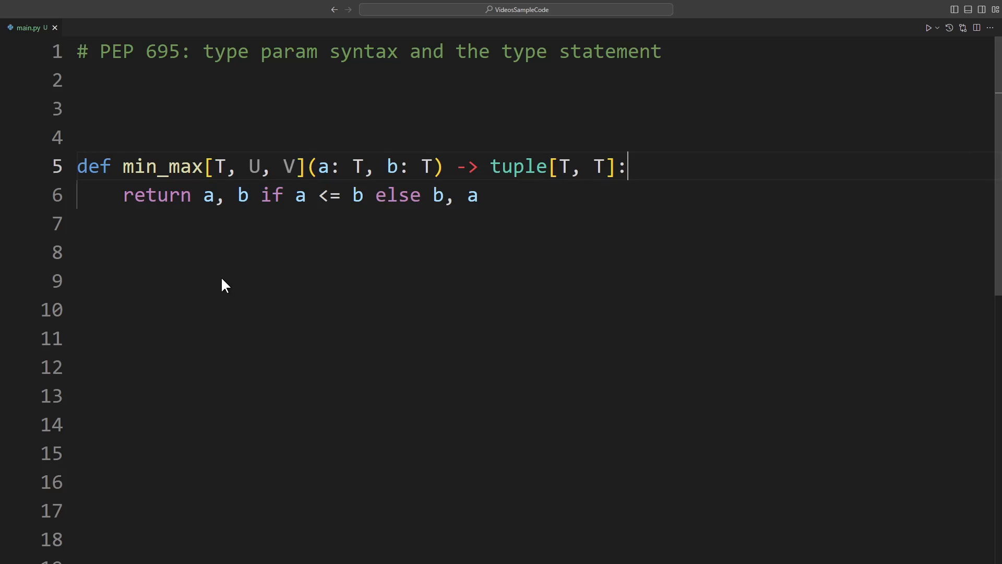
{"action": "mouse_move", "coordinate": [256, 153]}
{"action": "type", "text": "*Ts"}
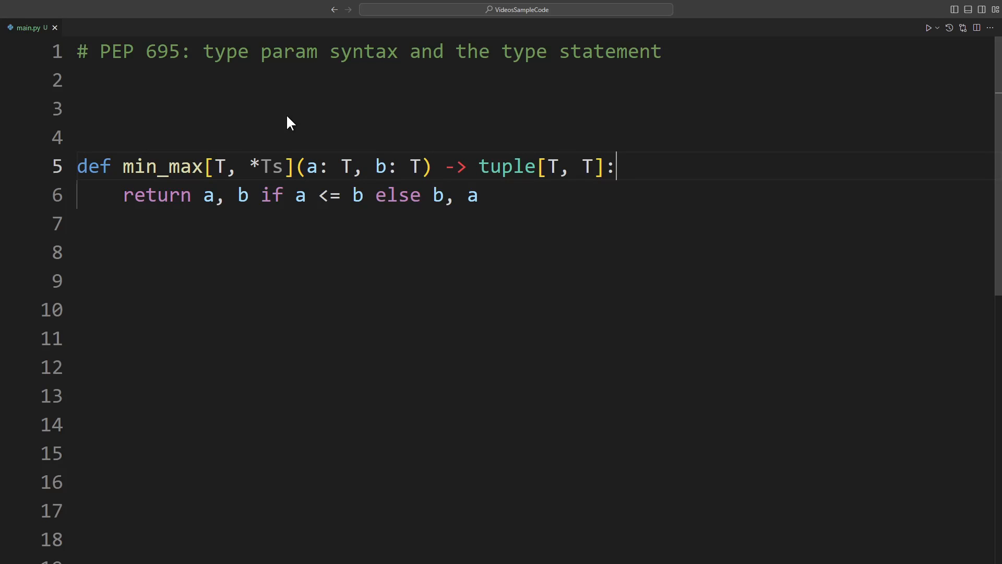
{"action": "type", "text": "**P"}
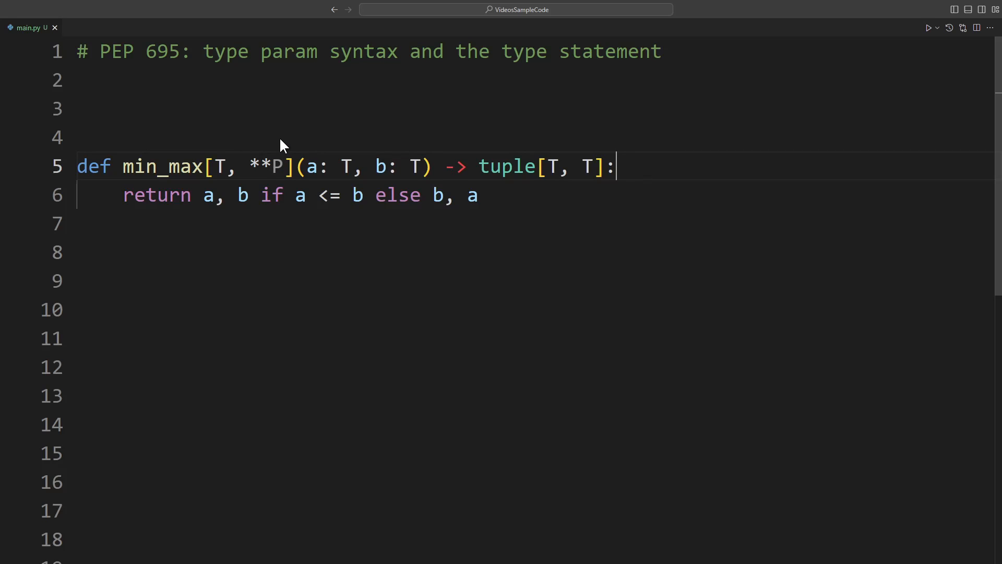
{"action": "type", "text": ": float"}
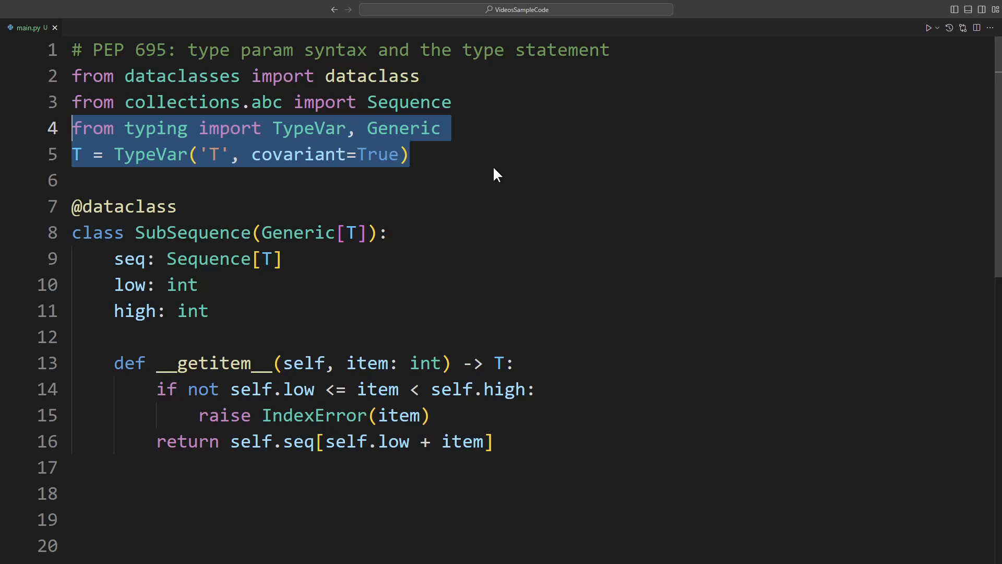
{"action": "mouse_move", "coordinate": [473, 169]}
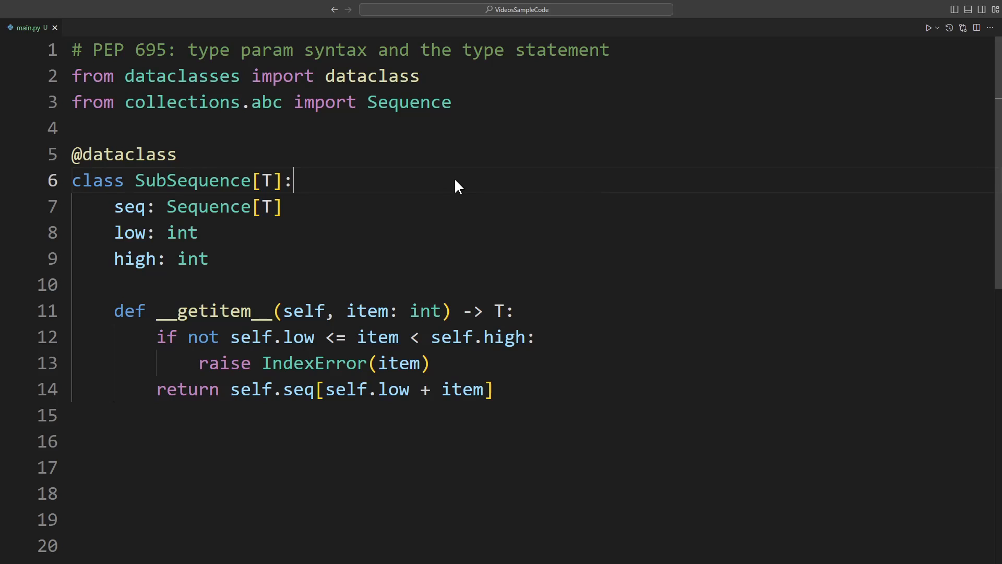
{"action": "mouse_move", "coordinate": [384, 186]}
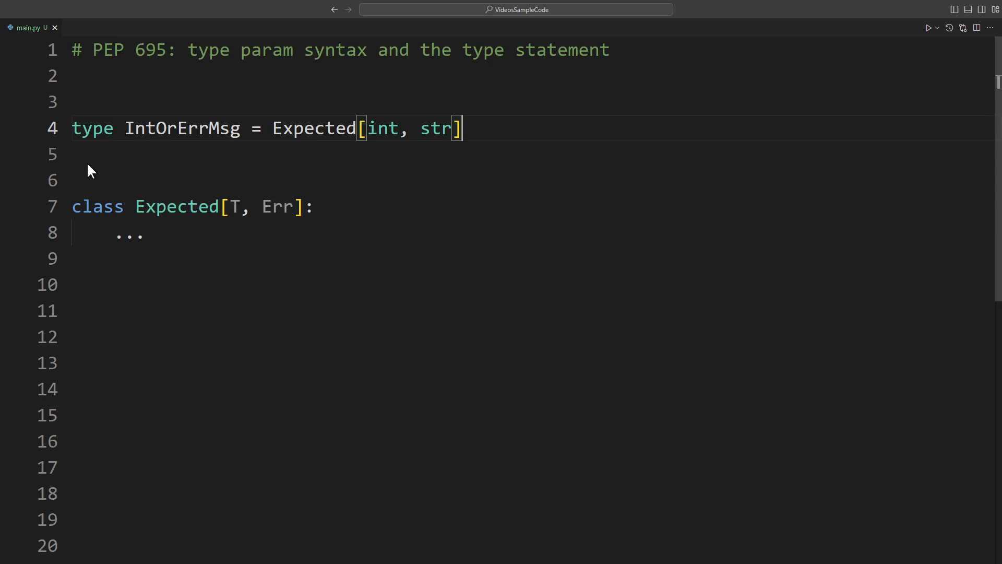
{"action": "mouse_move", "coordinate": [195, 162]}
{"action": "type", "text": "IntOrErrMsg: TypeAlias = \"Expected[int, str]\""}
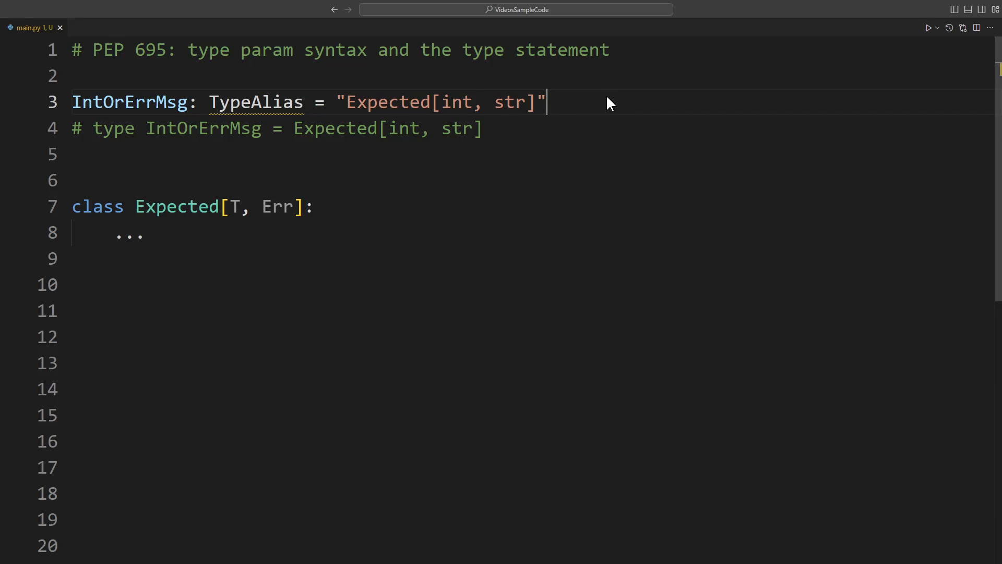
{"action": "mouse_move", "coordinate": [568, 112]}
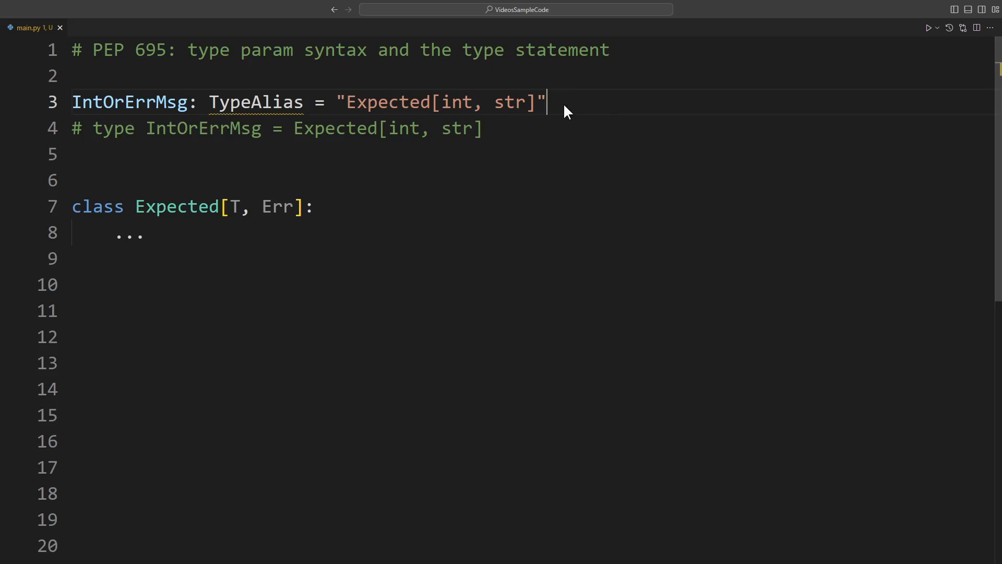
{"action": "mouse_move", "coordinate": [589, 97]}
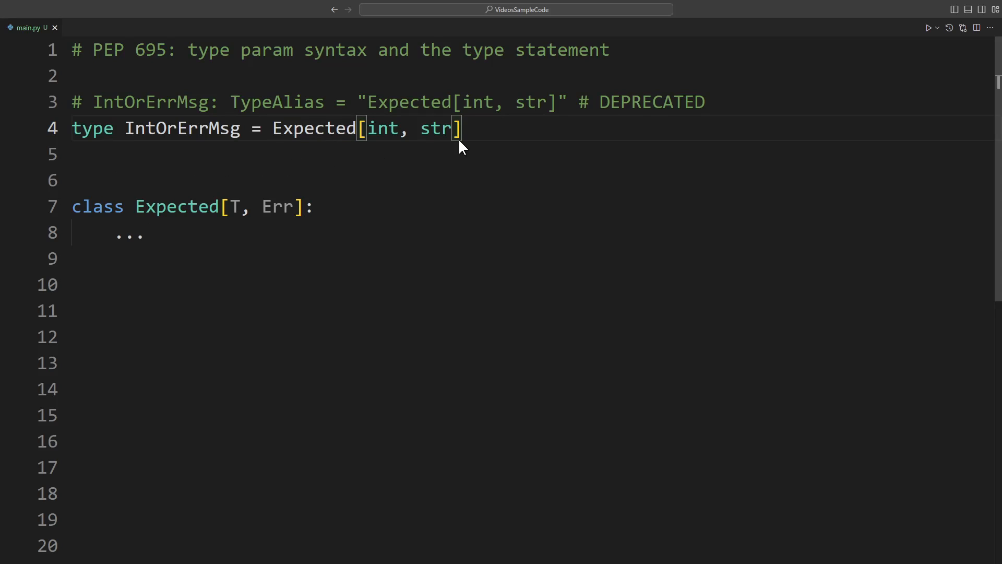
{"action": "mouse_move", "coordinate": [195, 250]}
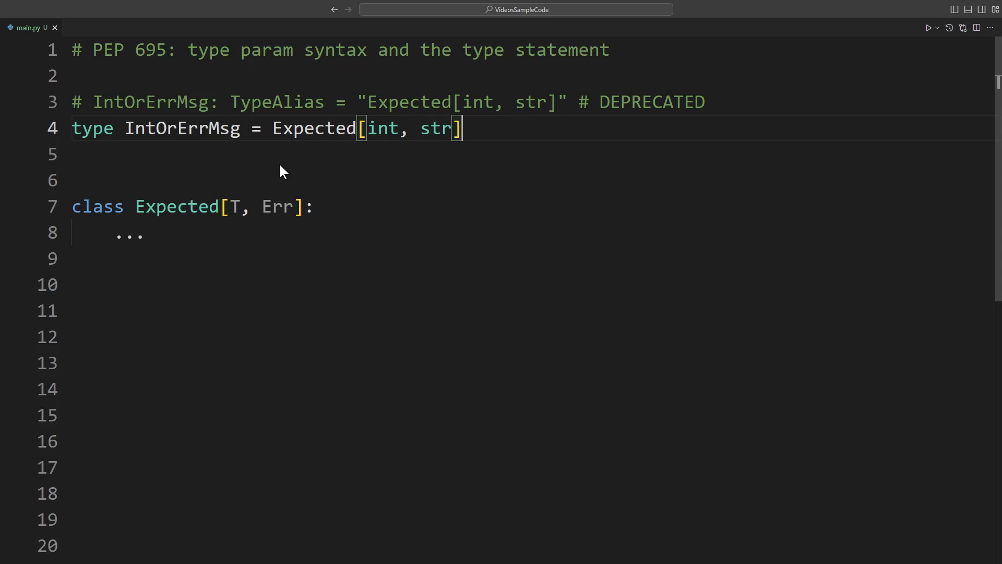
{"action": "mouse_move", "coordinate": [275, 151]}
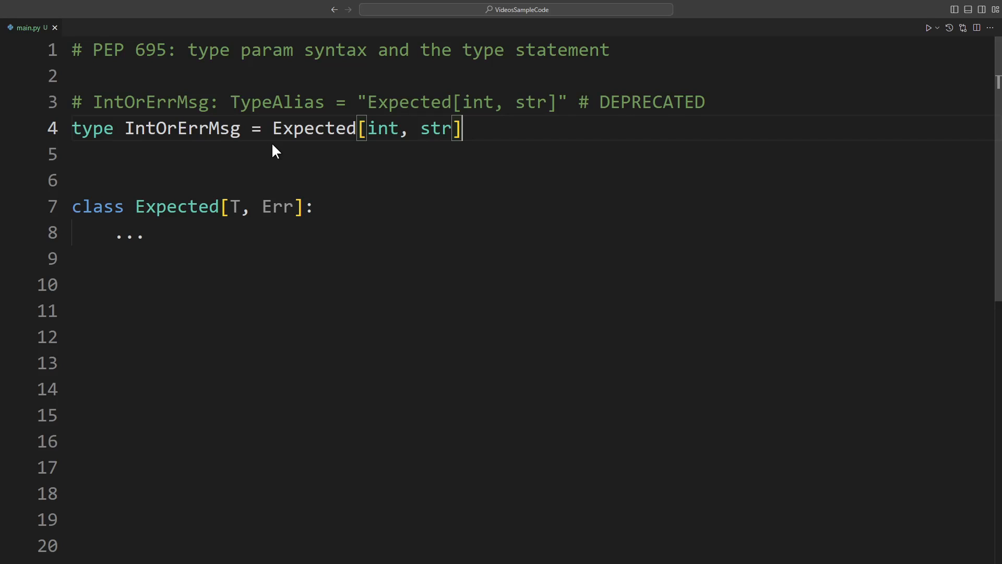
- Write the generic alias 'type ResultOrErrno[T] = Expected[T, int]'
{"action": "type", "text": "type ResultOrErrno[T] = Expected[T, int]"}
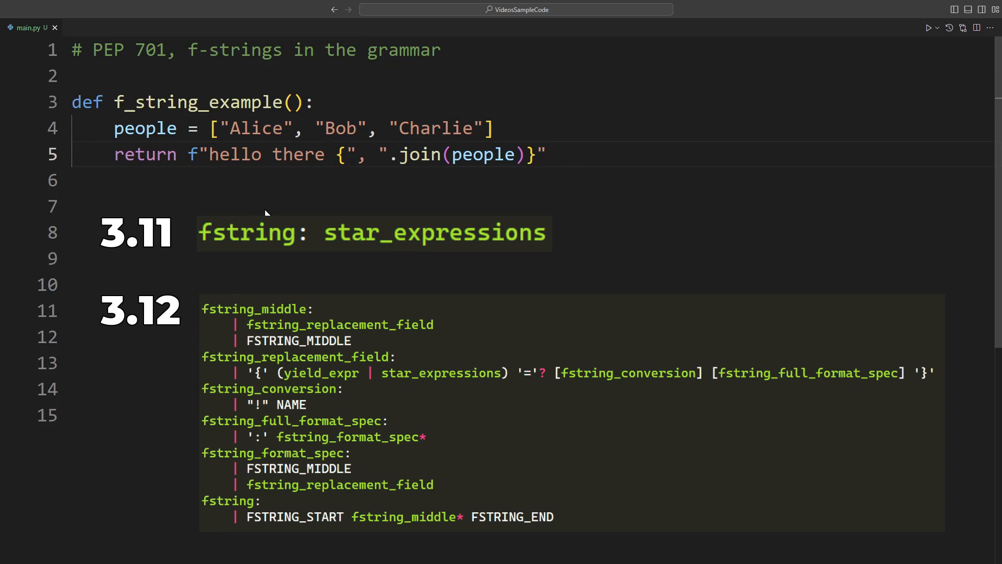
{"action": "mouse_move", "coordinate": [198, 204]}
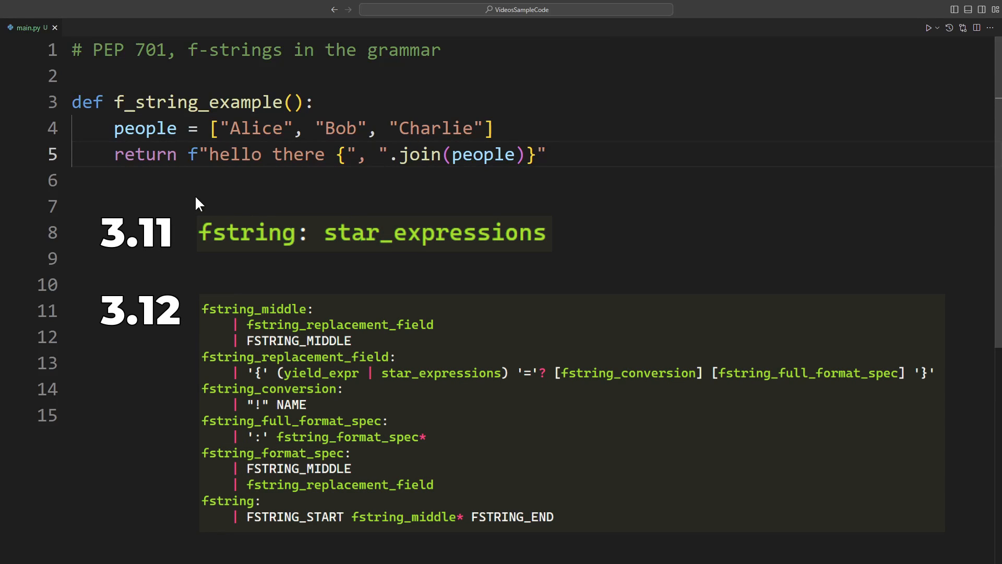
- Select the f-string text up to the inner double quote in f_string_example
{"action": "left_click_drag", "start_coordinate": [198, 154], "coordinate": [358, 154]}
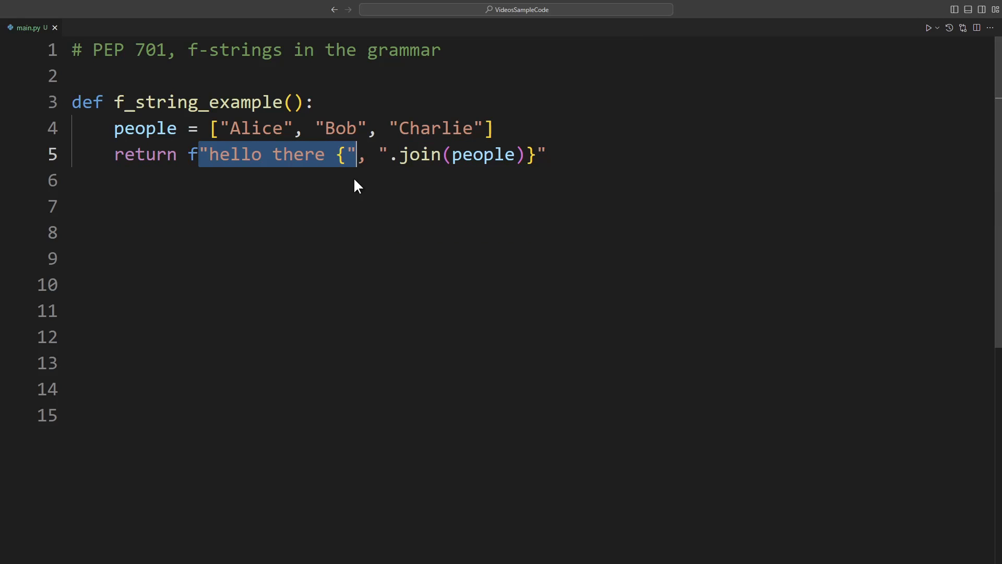
{"action": "mouse_move", "coordinate": [204, 173]}
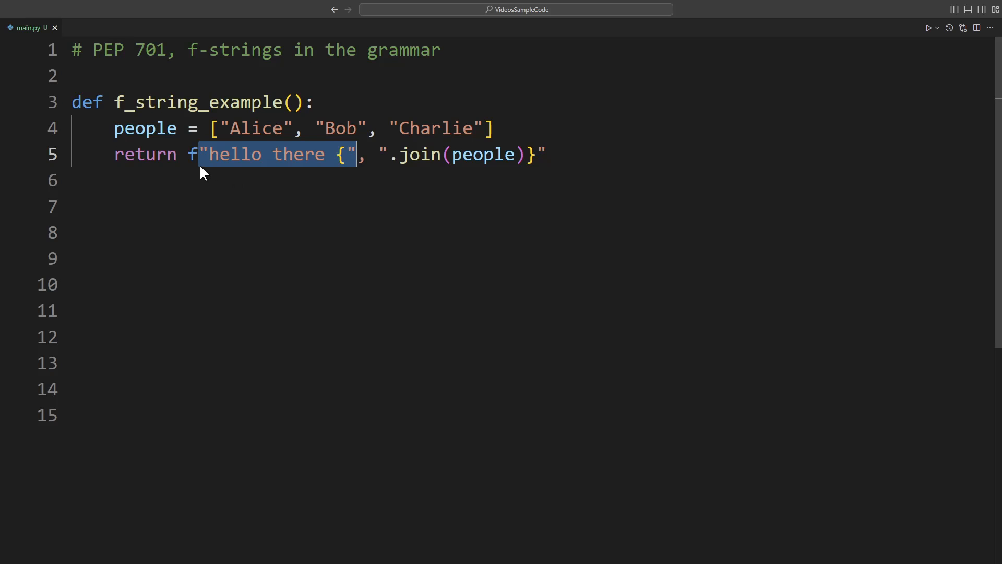
{"action": "mouse_move", "coordinate": [358, 177]}
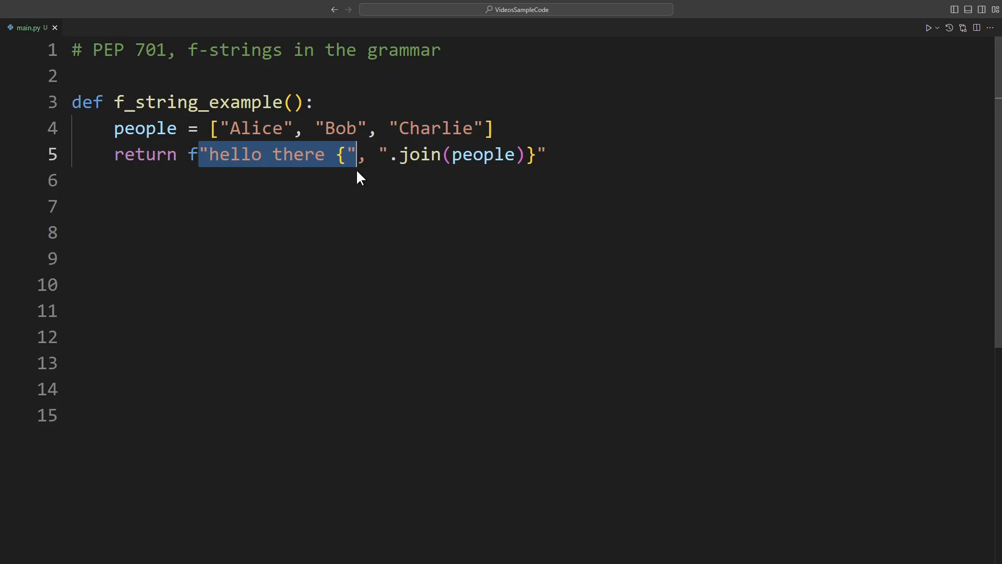
{"action": "mouse_move", "coordinate": [337, 180]}
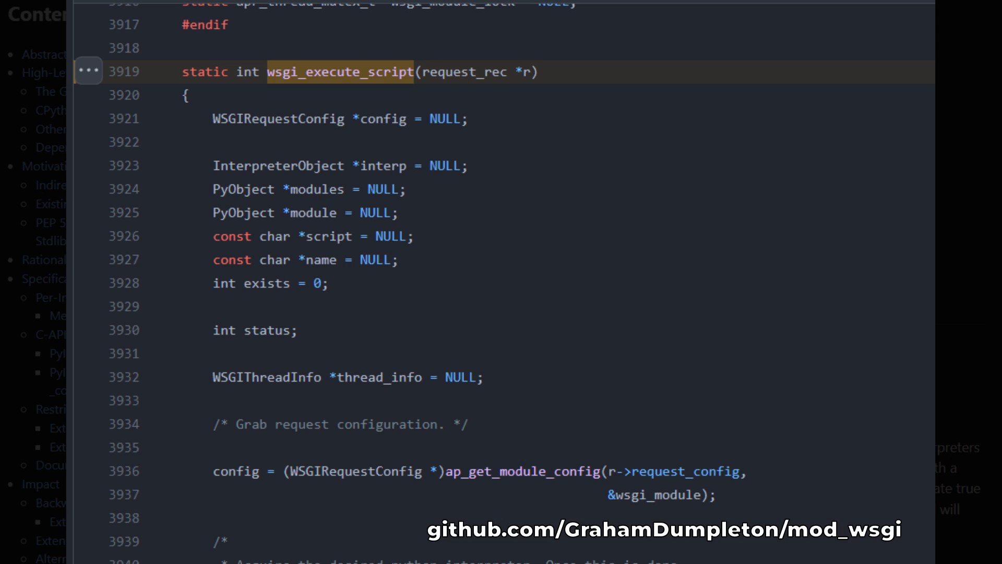
- Scroll the mod_wsgi source down toward wsgi_execute_script near line 3919
{"action": "scroll", "scroll_direction": "down", "scroll_amount": 3}
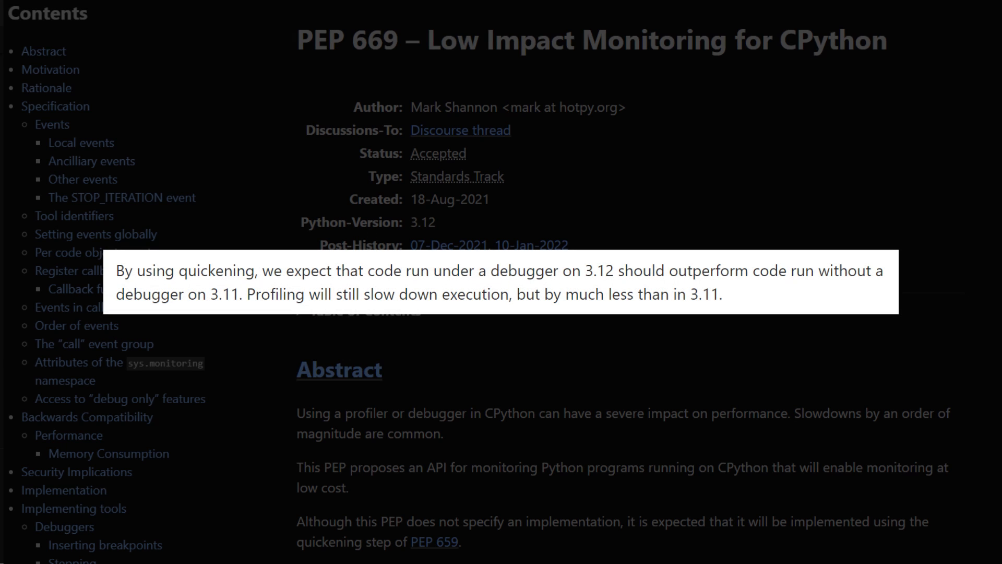
- Highlight the Abstract sentence on the PEP 669 Low Impact Monitoring page
{"action": "left_click_drag", "start_coordinate": [364, 270], "coordinate": [771, 271]}
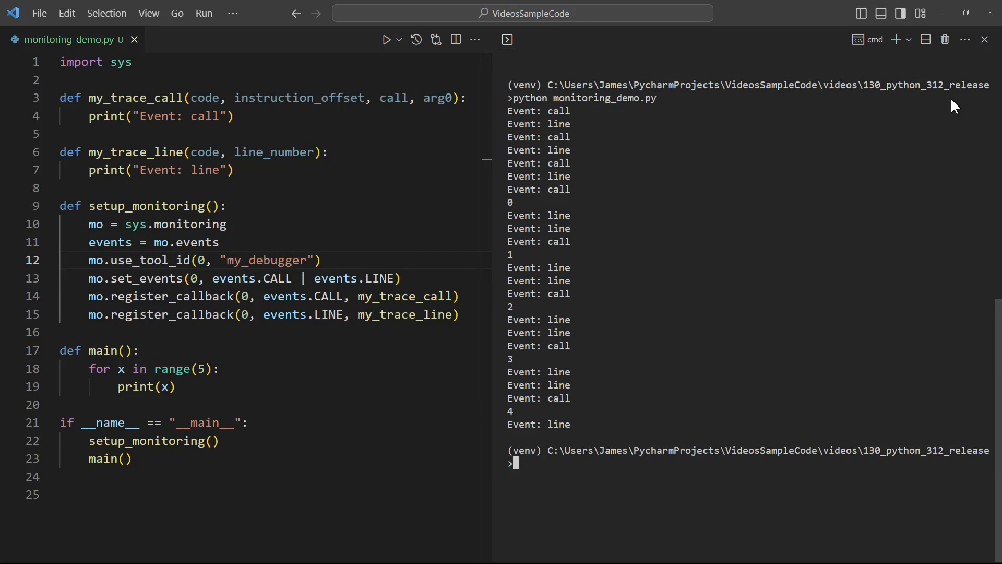
{"action": "mouse_move", "coordinate": [864, 167]}
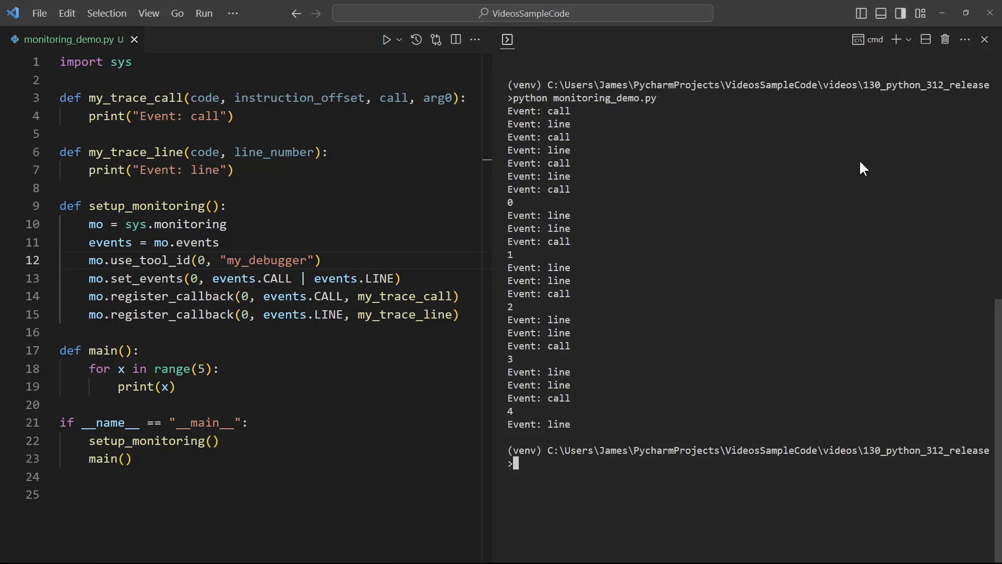
{"action": "mouse_move", "coordinate": [591, 159]}
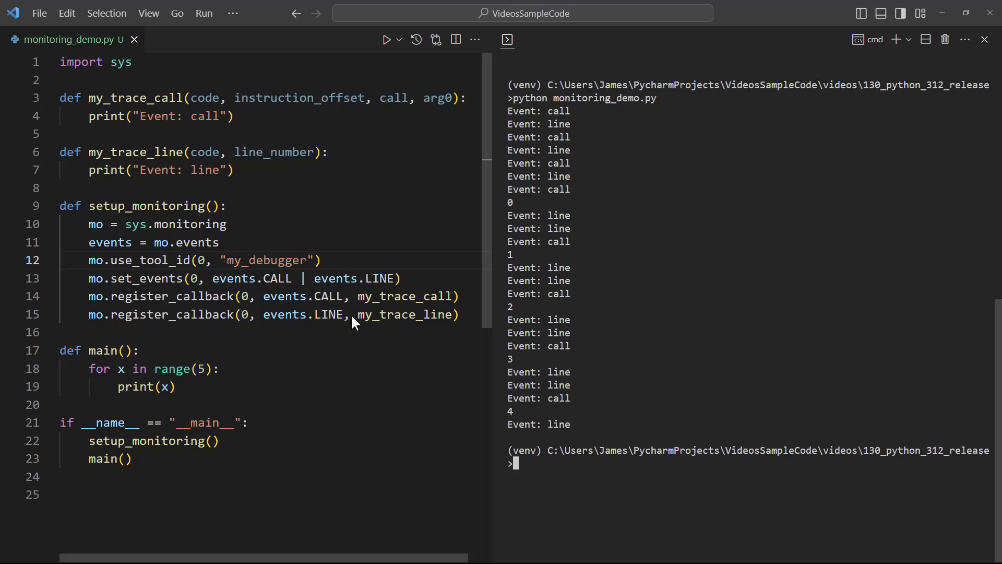
{"action": "mouse_move", "coordinate": [416, 344]}
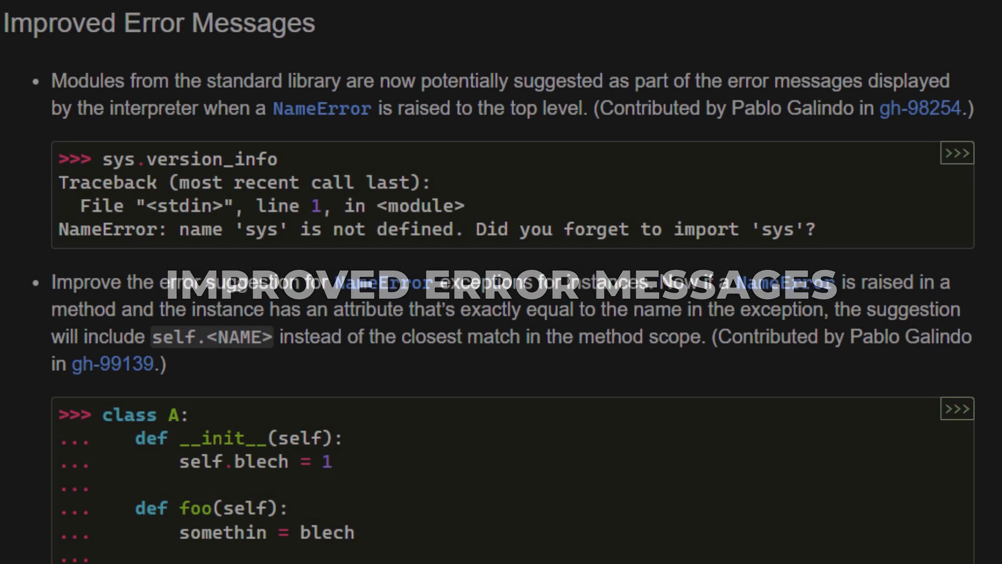
- Scroll the What's New page to the Improved Error Messages NameError examples
{"action": "scroll", "scroll_direction": "down", "scroll_amount": 3}
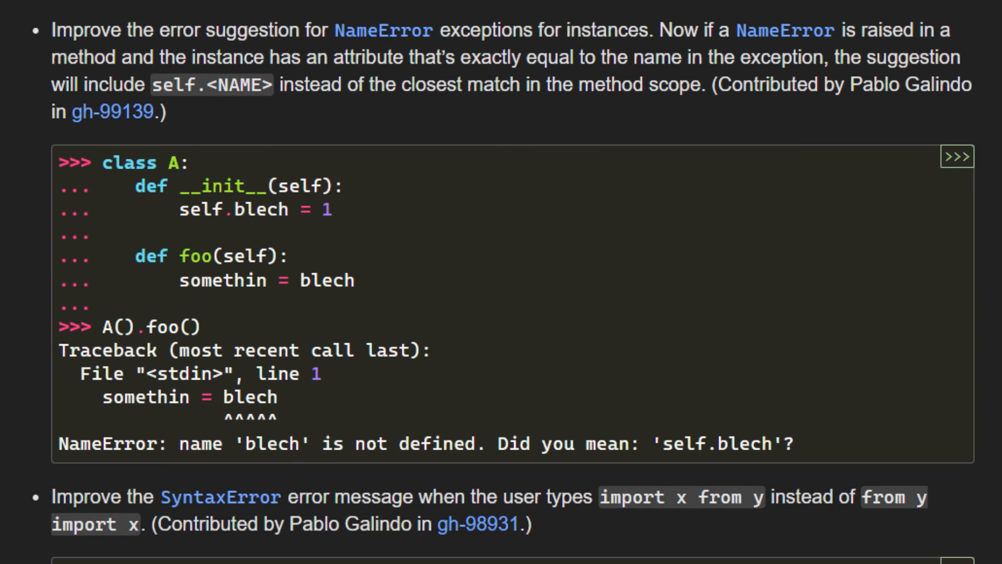
{"action": "scroll", "scroll_direction": "down", "scroll_amount": 3}
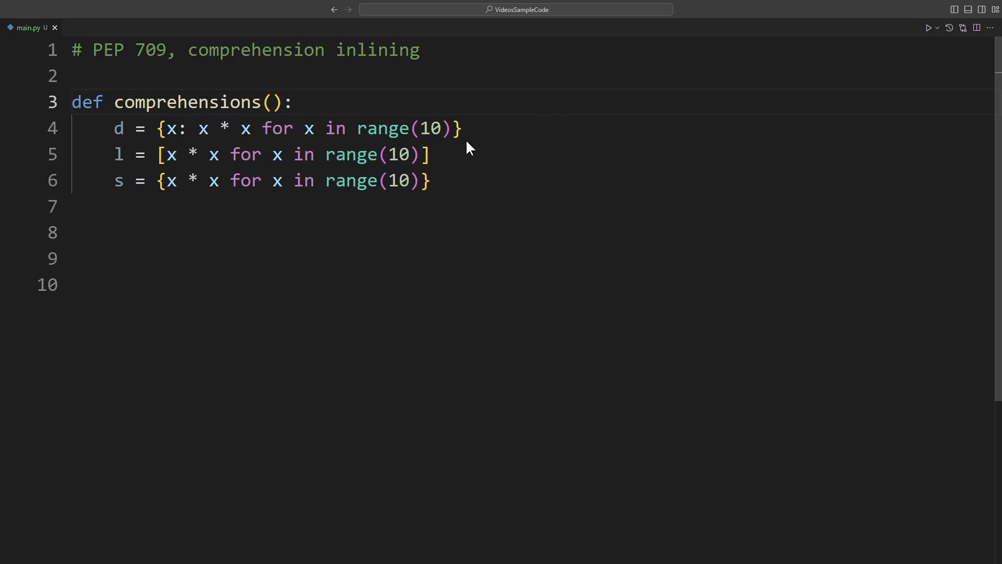
{"action": "mouse_move", "coordinate": [467, 195]}
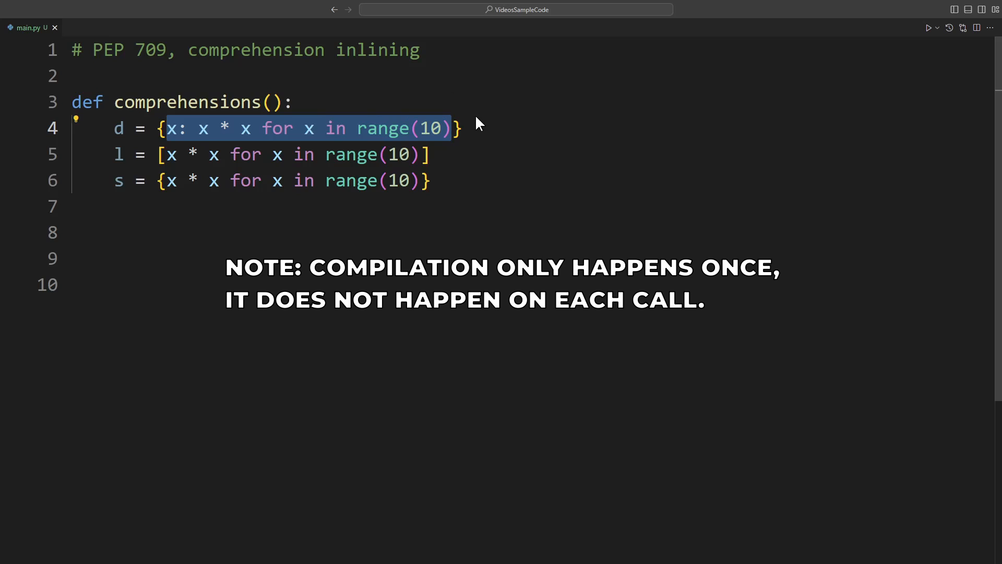
{"action": "mouse_move", "coordinate": [487, 142]}
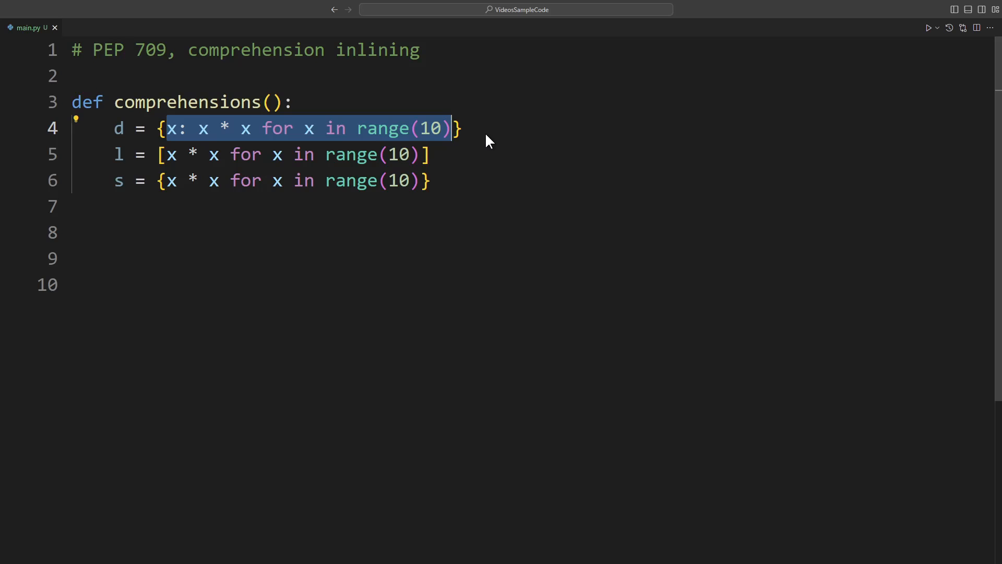
{"action": "mouse_move", "coordinate": [469, 194]}
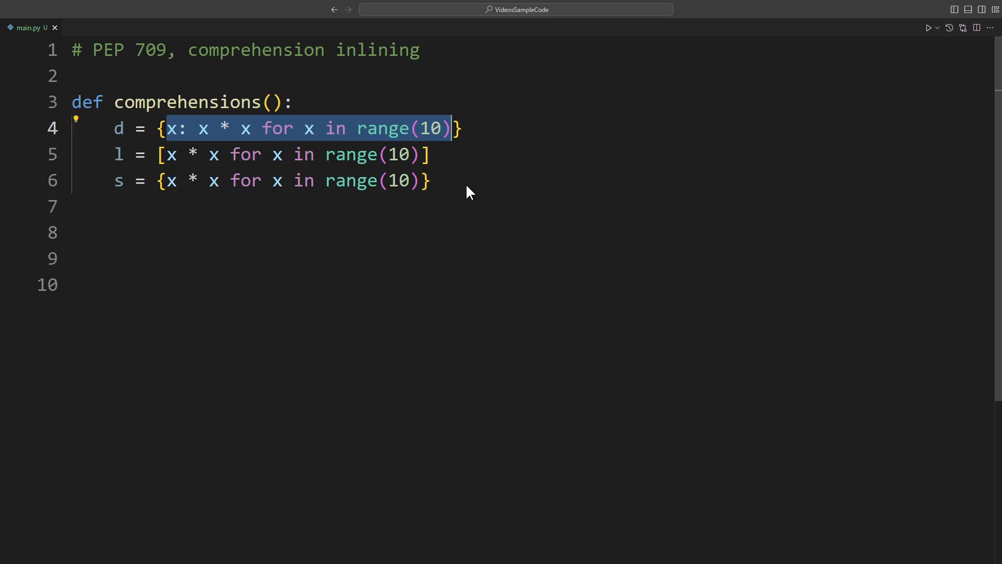
{"action": "mouse_move", "coordinate": [484, 170]}
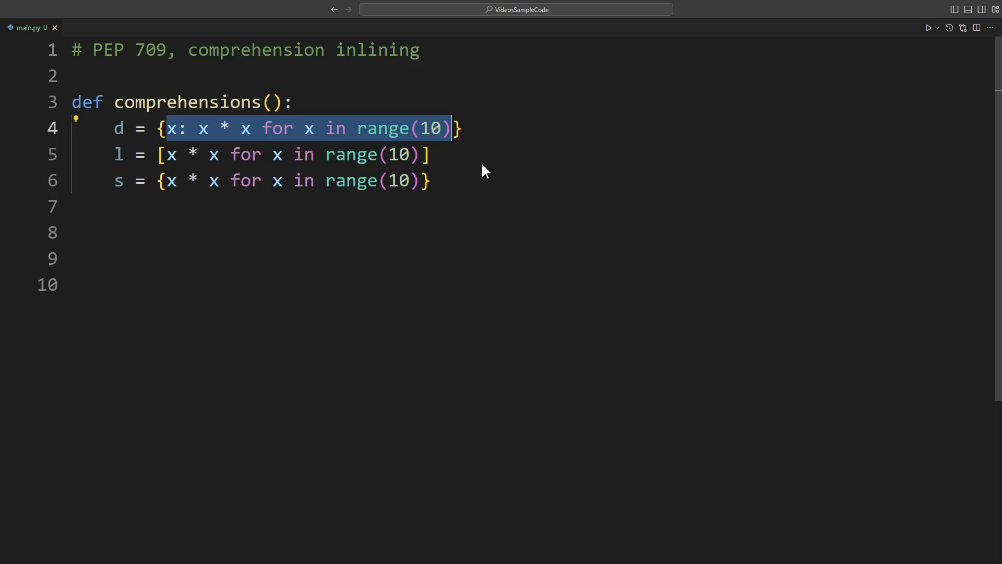
{"action": "mouse_move", "coordinate": [468, 197]}
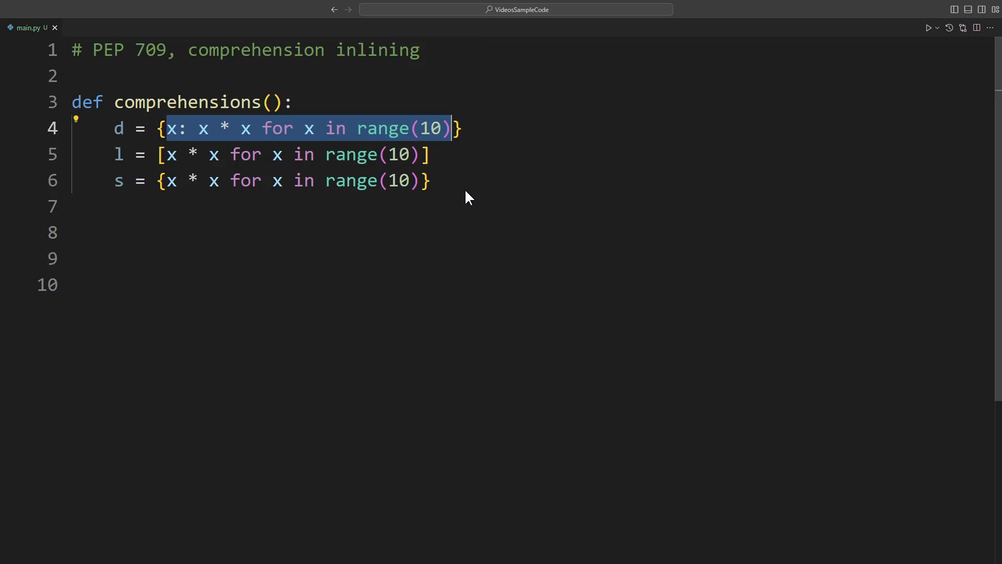
- Add 'v = {x for x in locals()} # contains d, l, s' and highlight the locals() call
{"action": "left_click", "coordinate": [313, 102]}
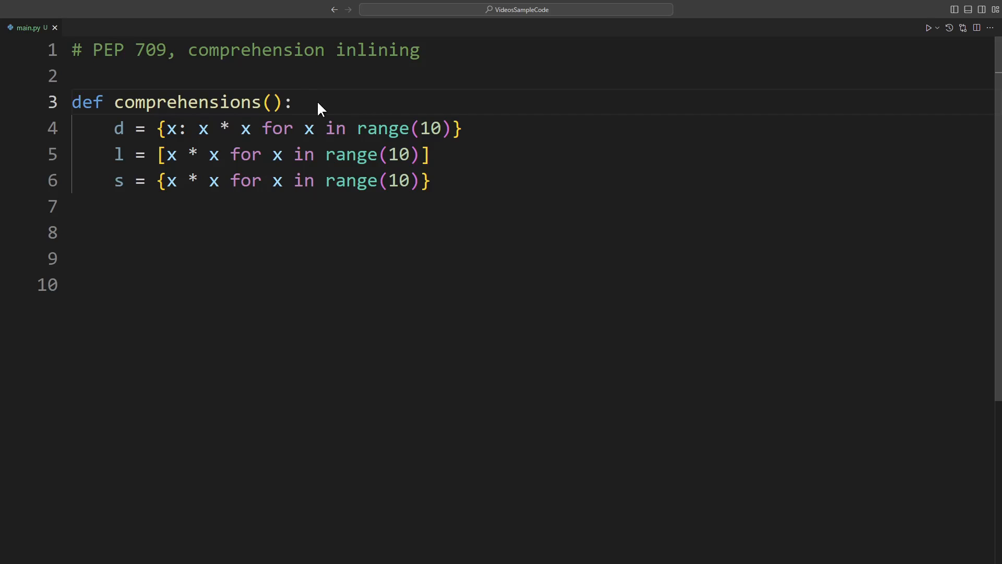
{"action": "mouse_move", "coordinate": [313, 113]}
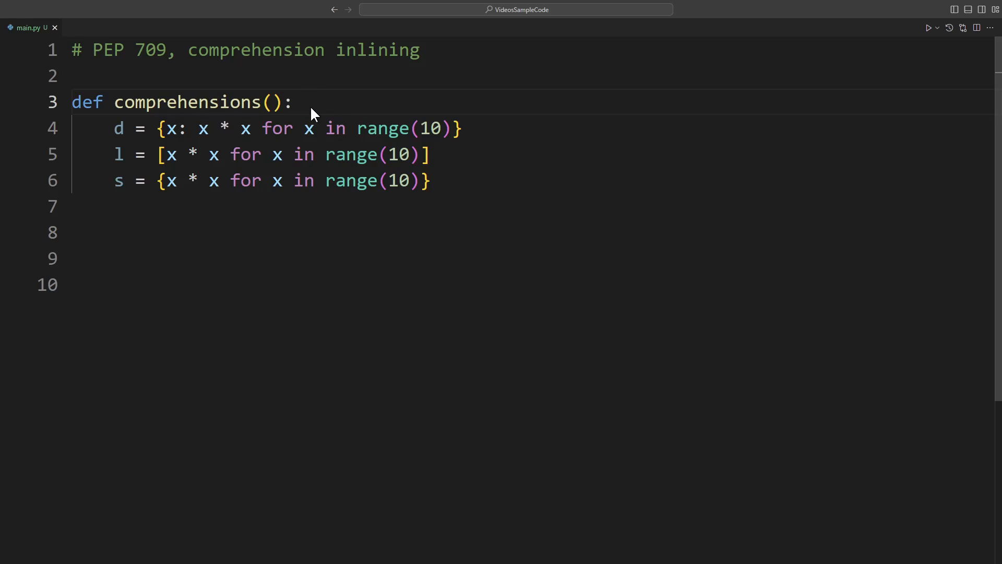
{"action": "type", "text": "v = {x for x in locals()}  # contains d, l, s"}
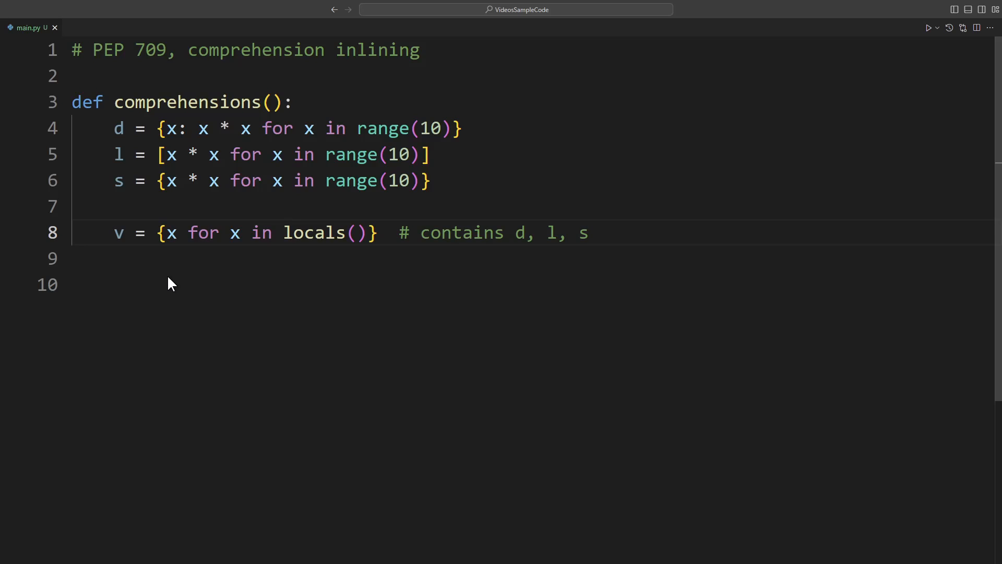
{"action": "double_click", "coordinate": [313, 232]}
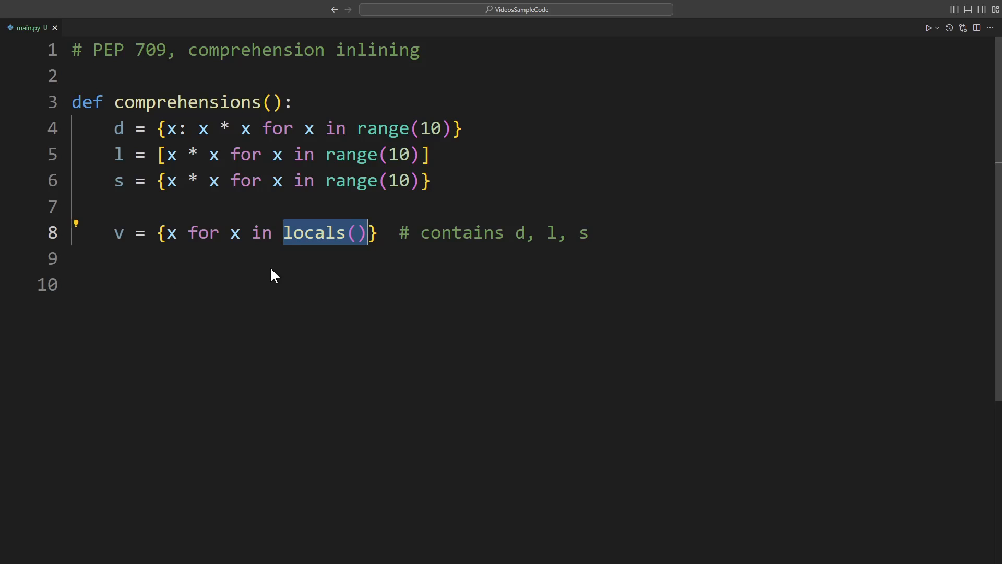
{"action": "mouse_move", "coordinate": [275, 276]}
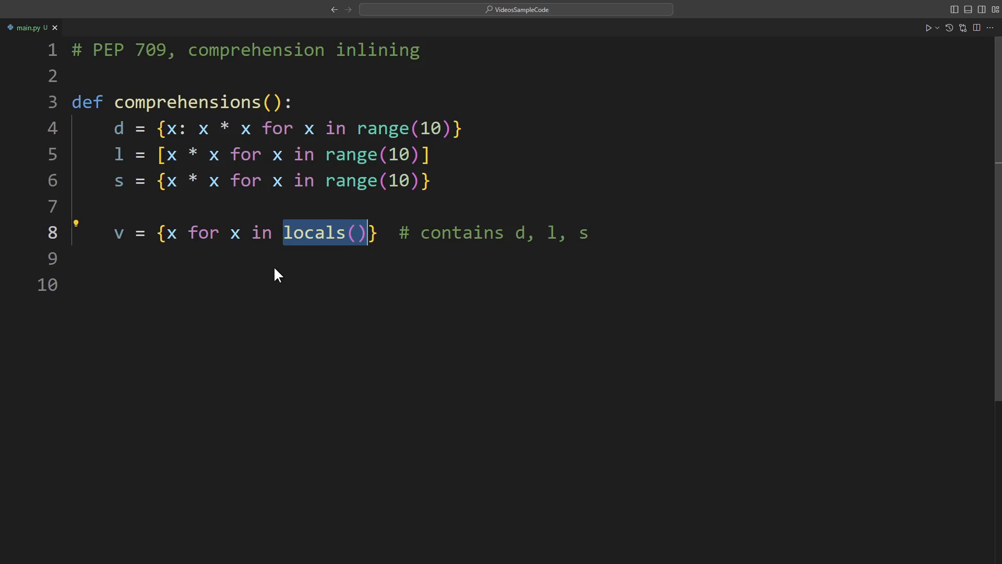
{"action": "mouse_move", "coordinate": [327, 280]}
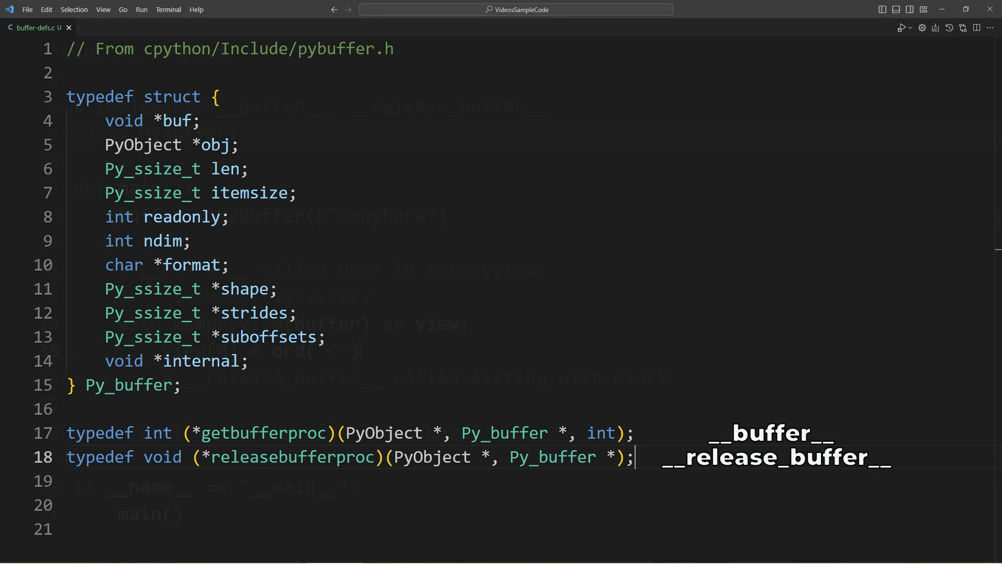
- Close buffer-defs.c and switch to buffer_demo.py with the MyBuffer class
{"action": "left_click", "coordinate": [39, 27]}
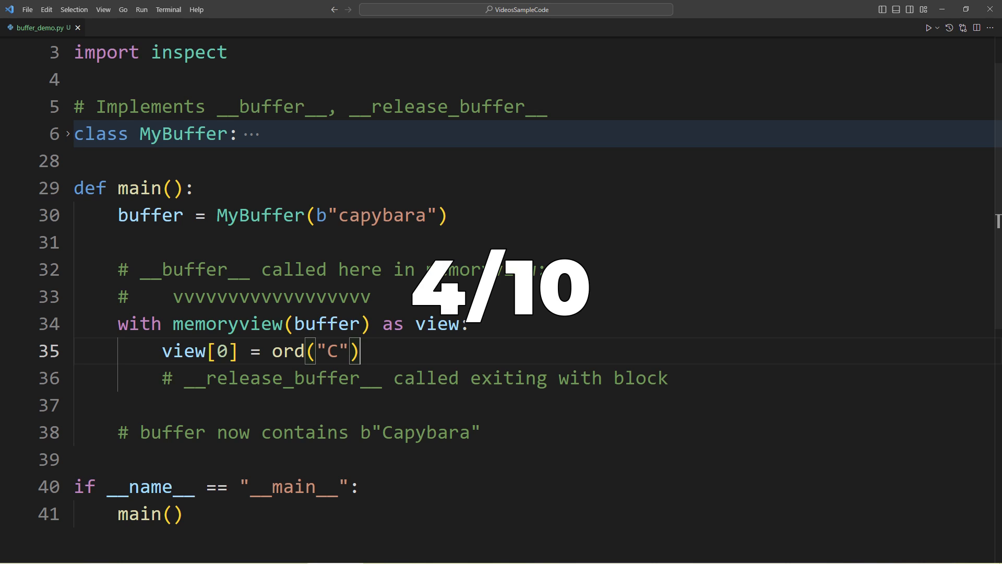
{"action": "left_click", "coordinate": [29, 27]}
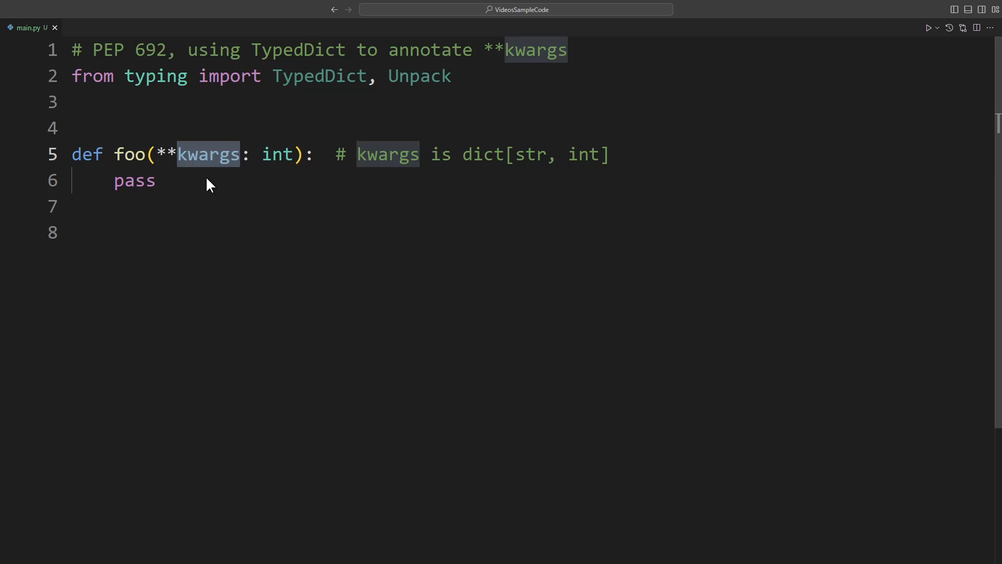
{"action": "mouse_move", "coordinate": [210, 180]}
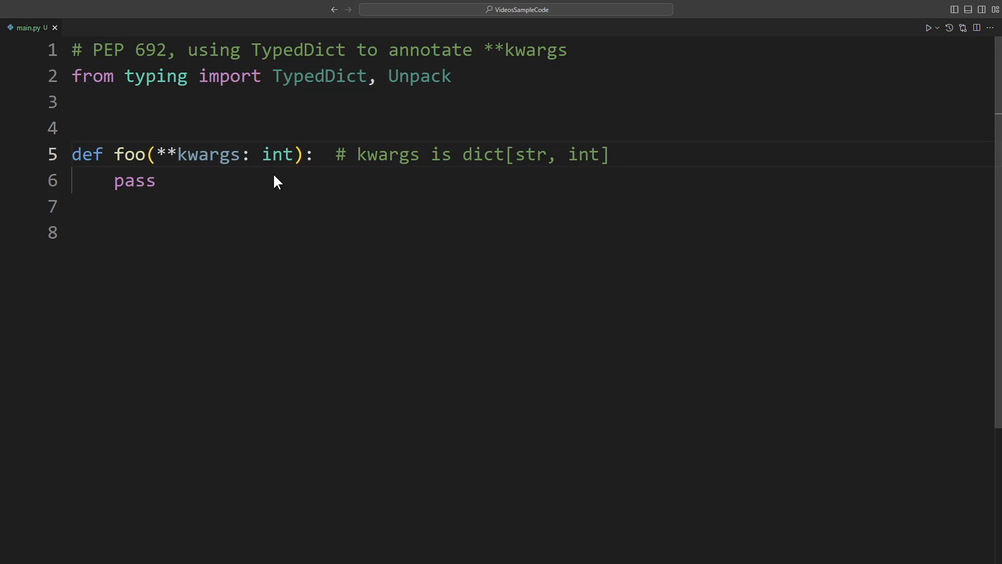
{"action": "mouse_move", "coordinate": [273, 195]}
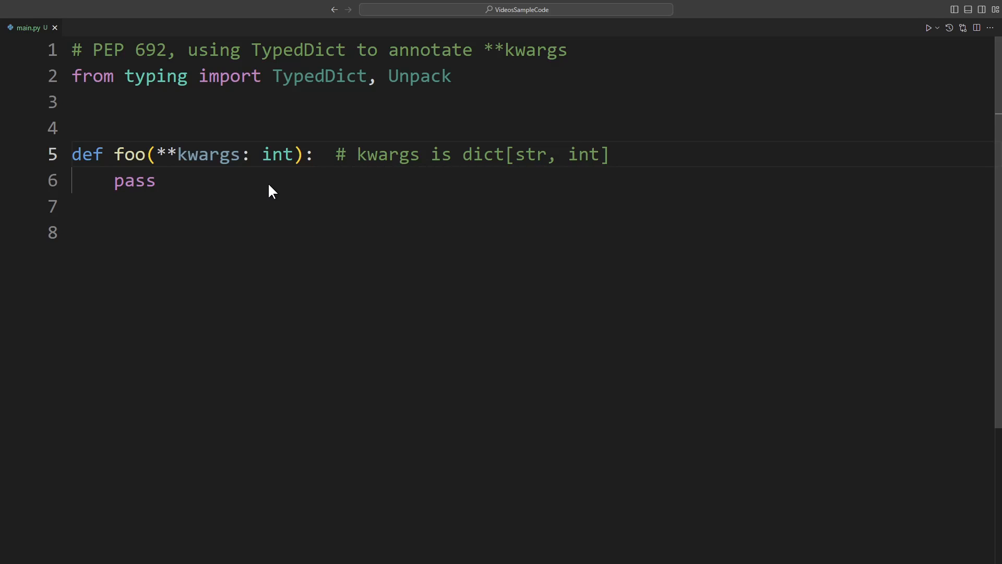
{"action": "mouse_move", "coordinate": [324, 199]}
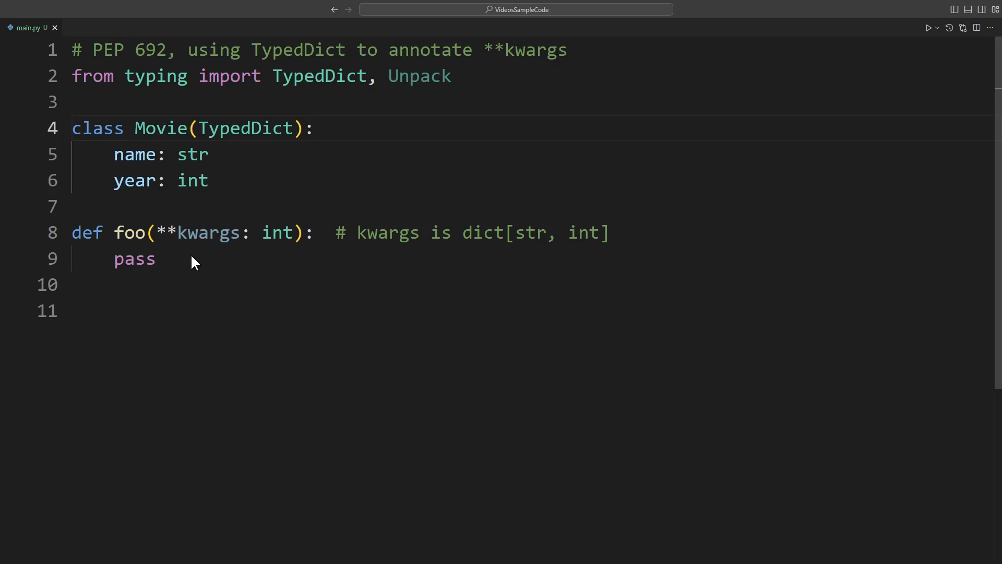
{"action": "mouse_move", "coordinate": [273, 186]}
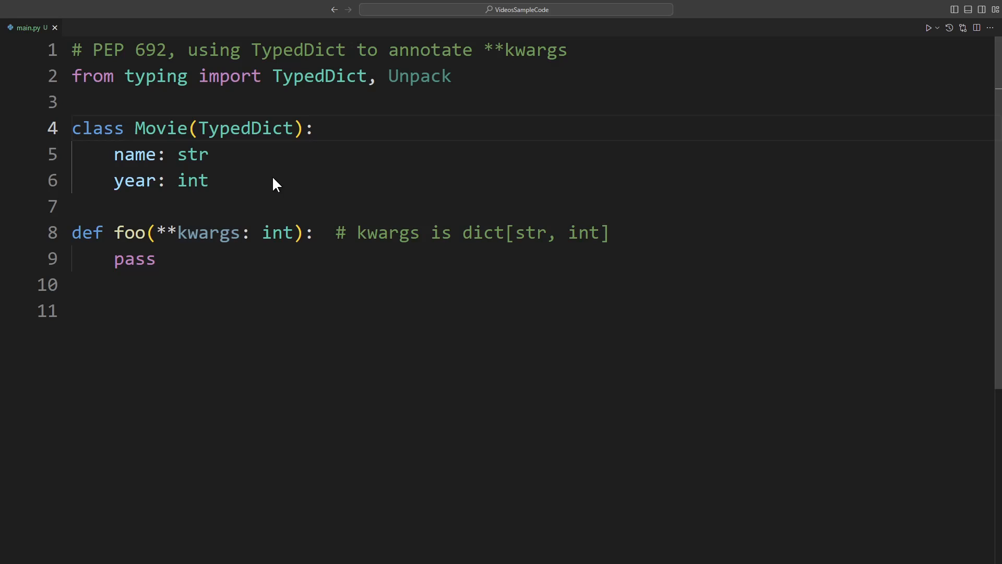
{"action": "mouse_move", "coordinate": [269, 179]}
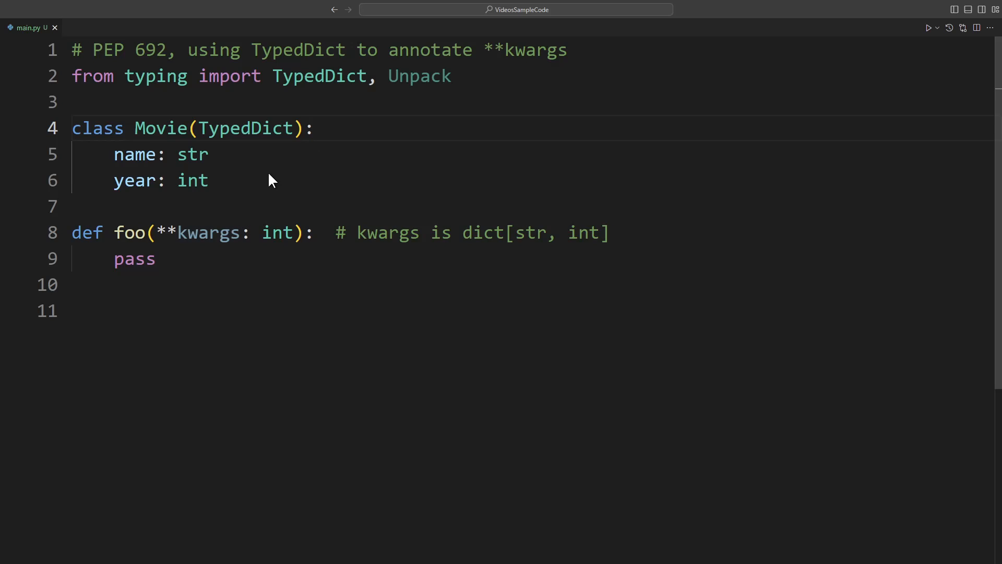
{"action": "mouse_move", "coordinate": [349, 136]}
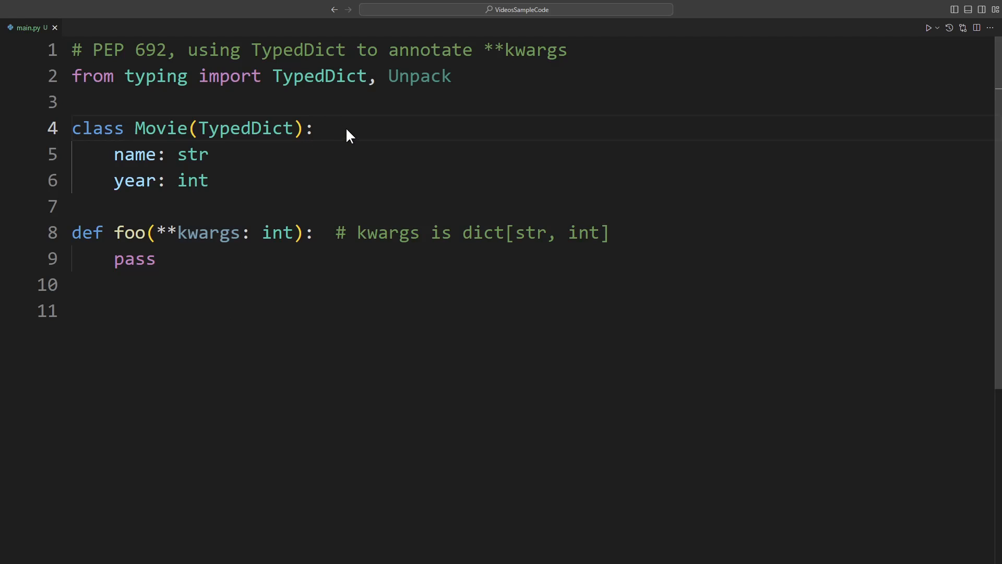
{"action": "mouse_move", "coordinate": [348, 150]}
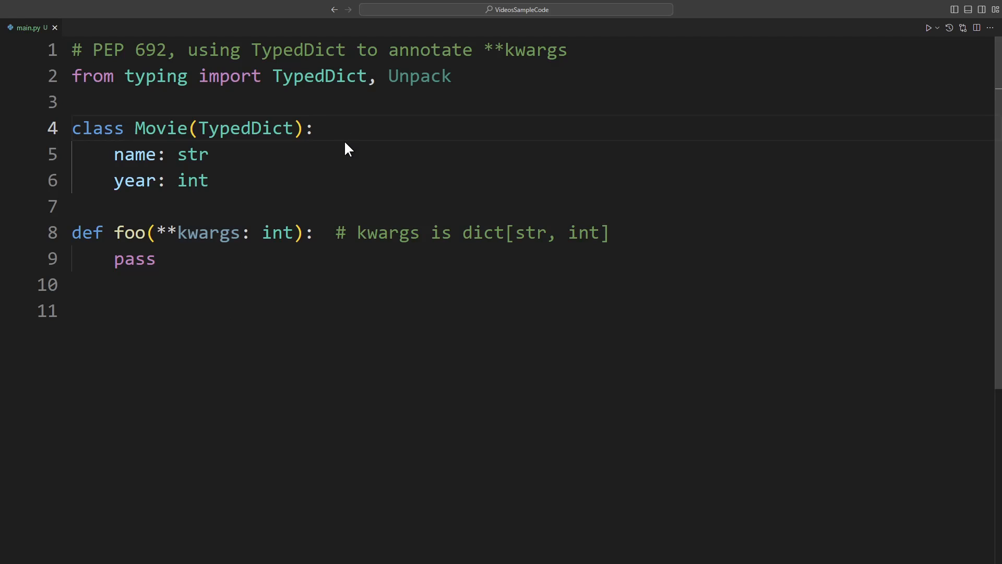
- Annotate foo's **kwargs with the Movie TypedDict
{"action": "type", "text": "Movie"}
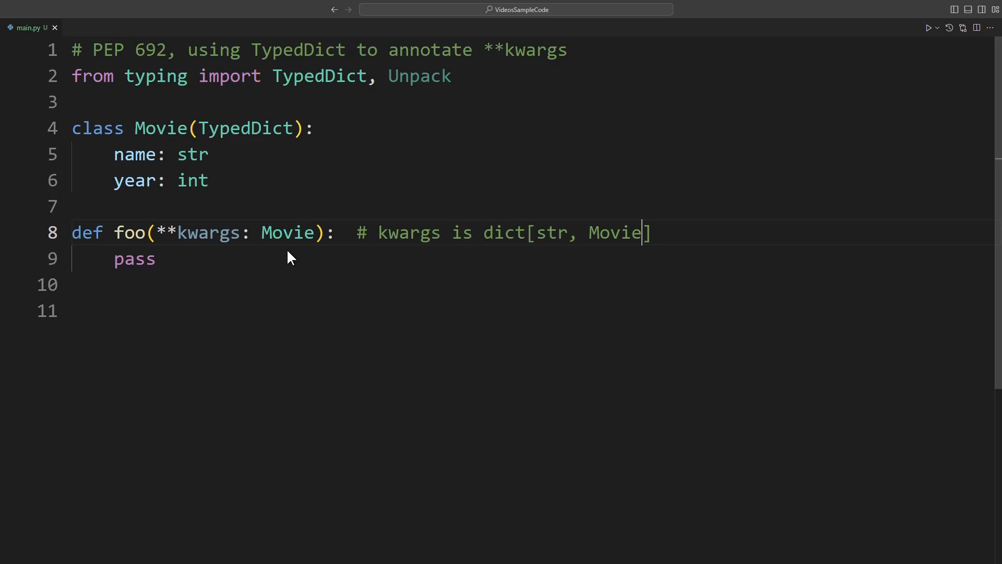
{"action": "mouse_move", "coordinate": [310, 278]}
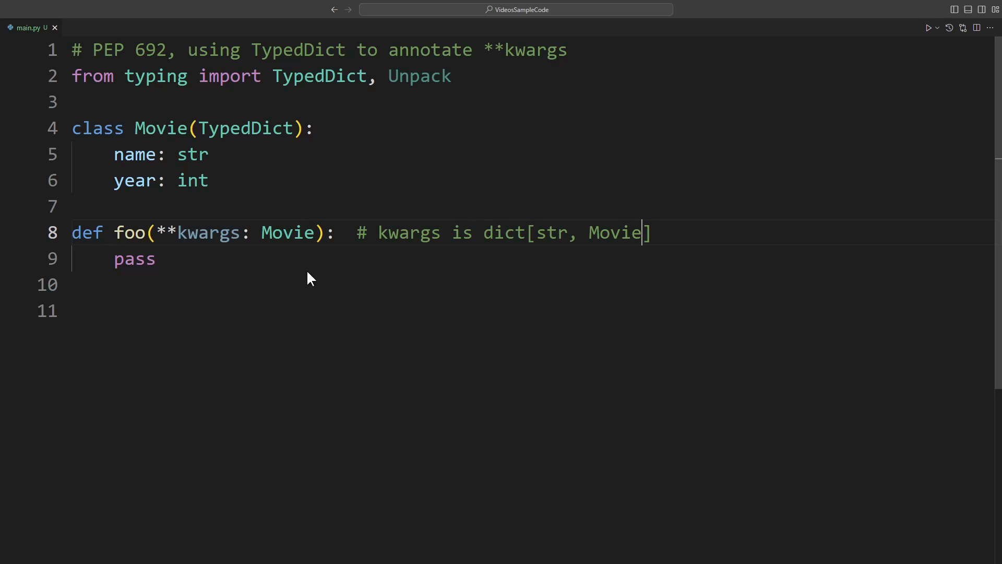
{"action": "mouse_move", "coordinate": [500, 264]}
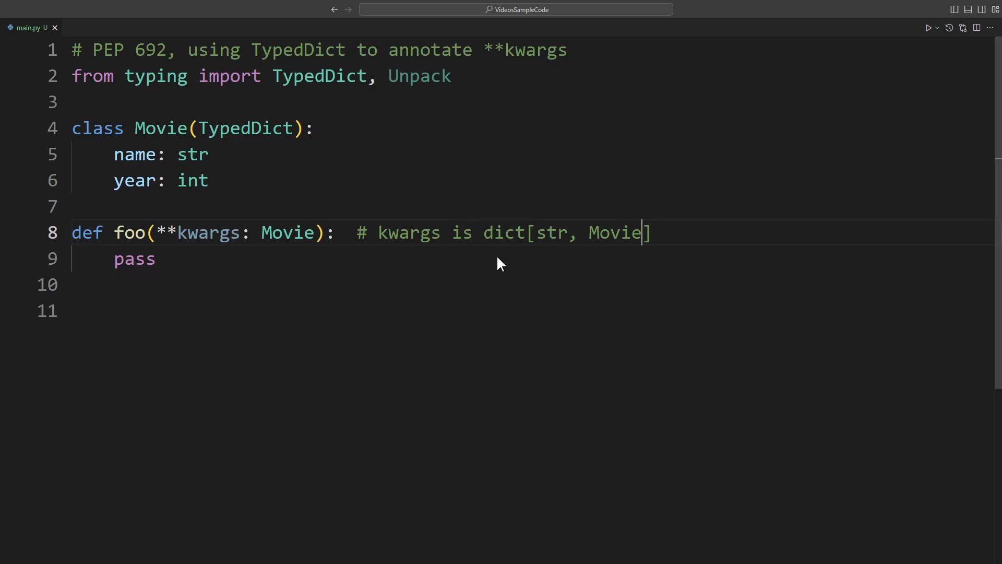
{"action": "mouse_move", "coordinate": [632, 258]}
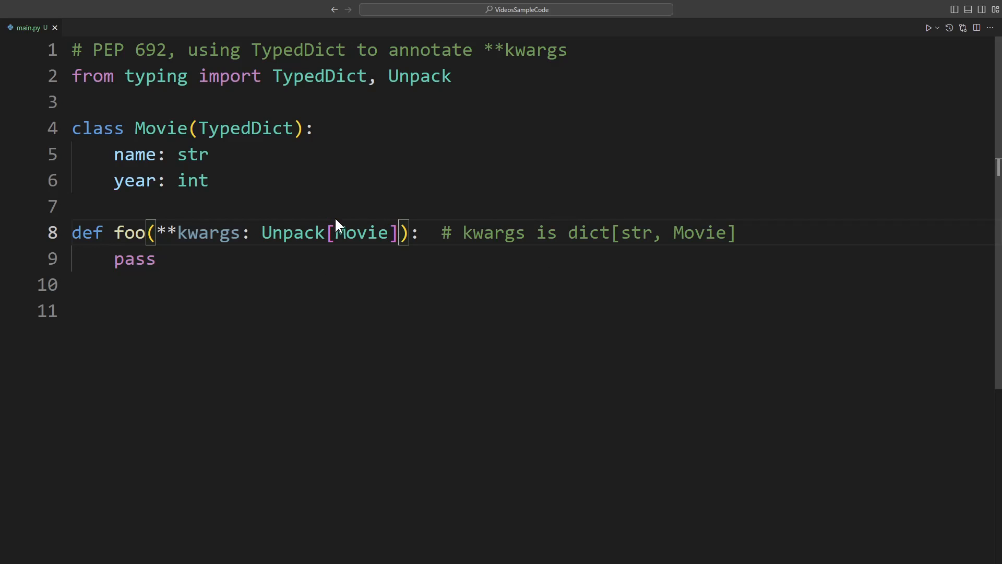
{"action": "mouse_move", "coordinate": [286, 255]}
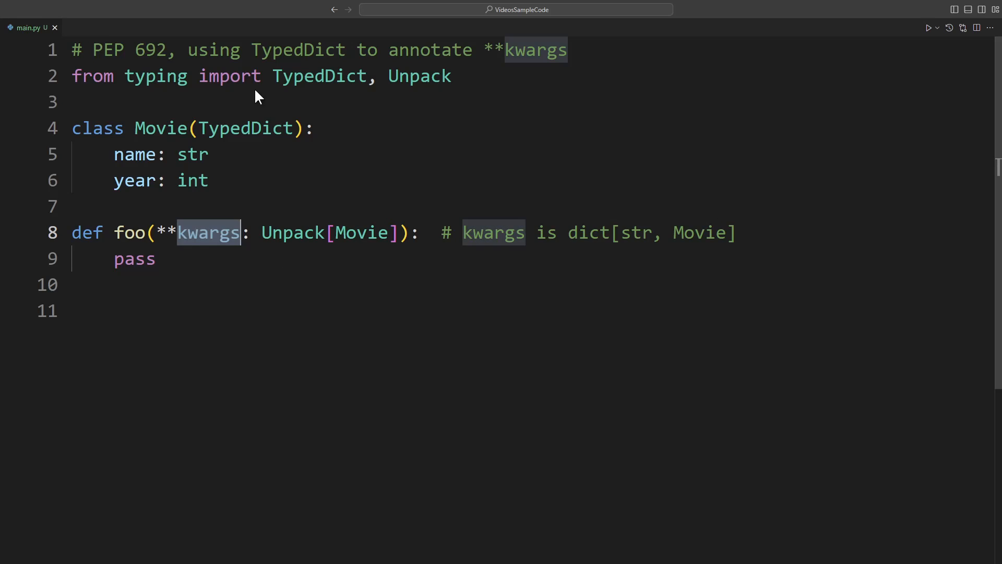
{"action": "mouse_move", "coordinate": [247, 190]}
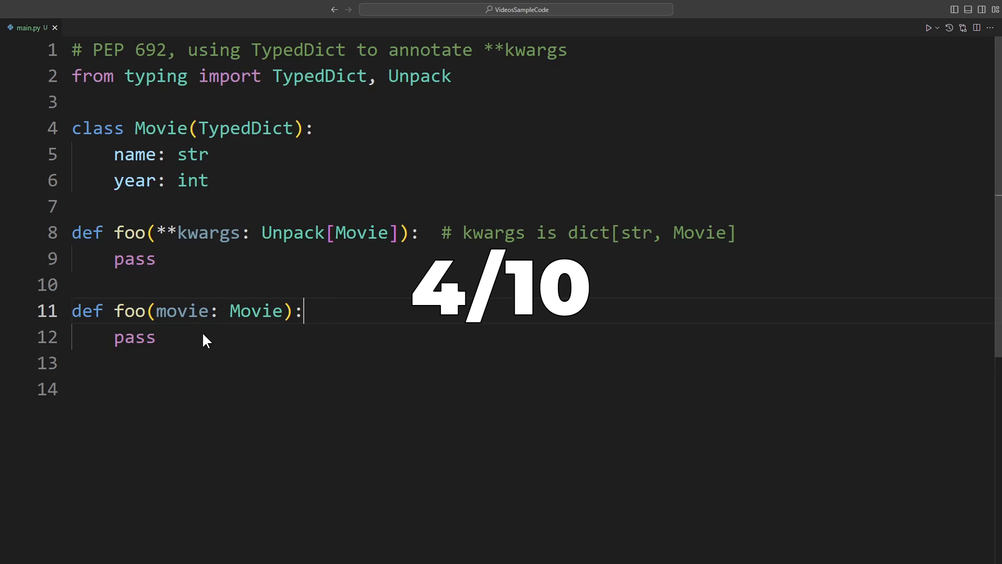
{"action": "mouse_move", "coordinate": [198, 362]}
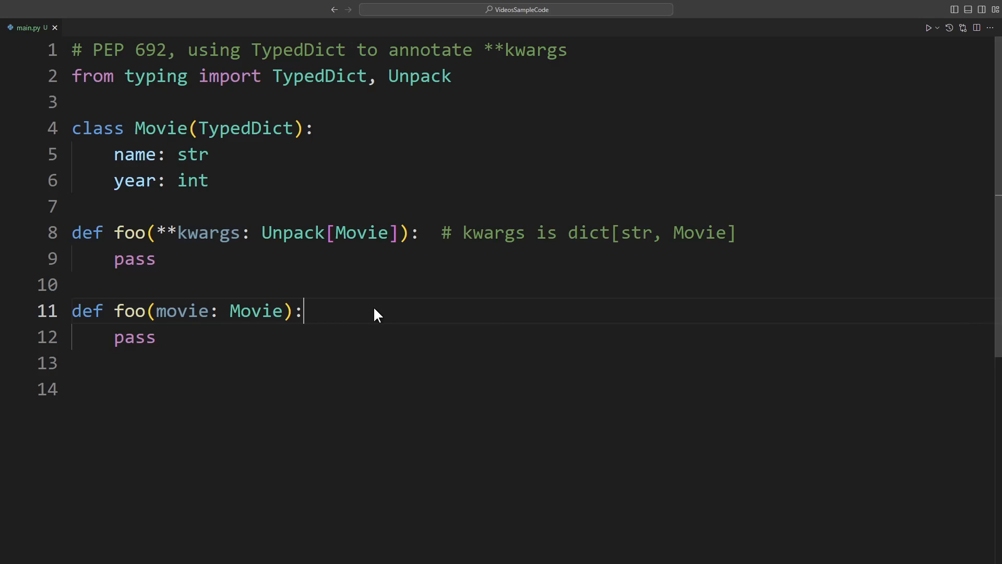
{"action": "mouse_move", "coordinate": [348, 283]}
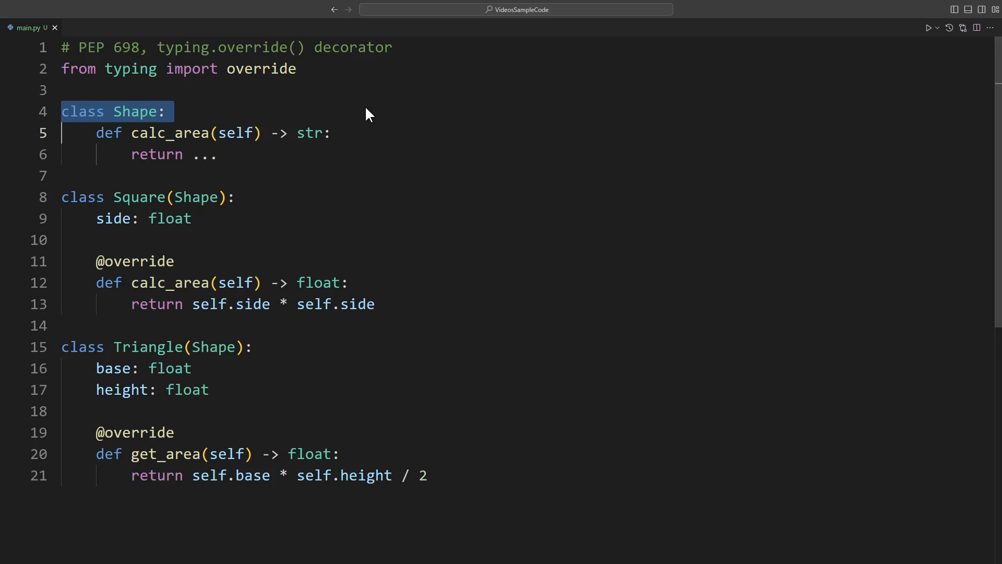
{"action": "left_click", "coordinate": [342, 133]}
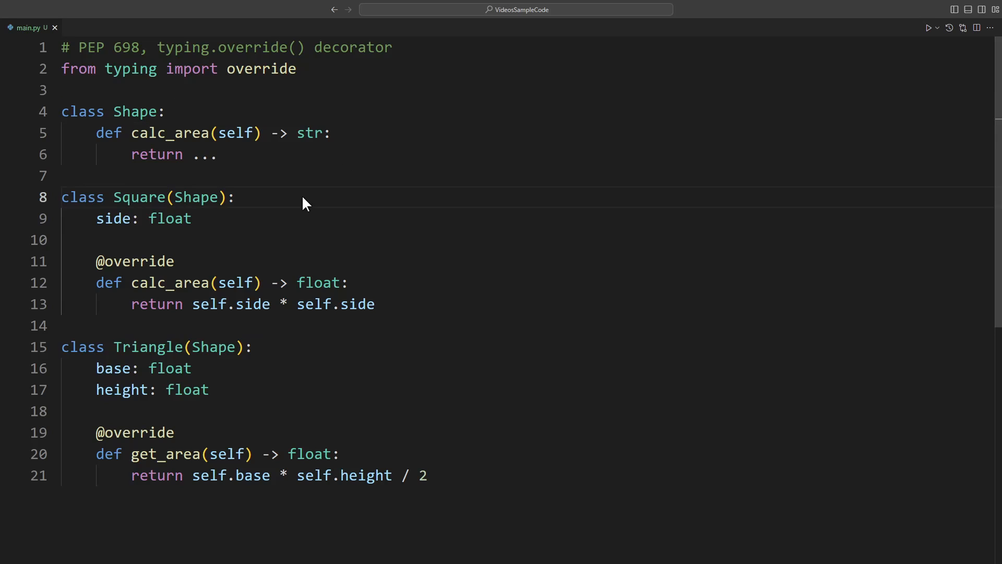
{"action": "mouse_move", "coordinate": [343, 307]}
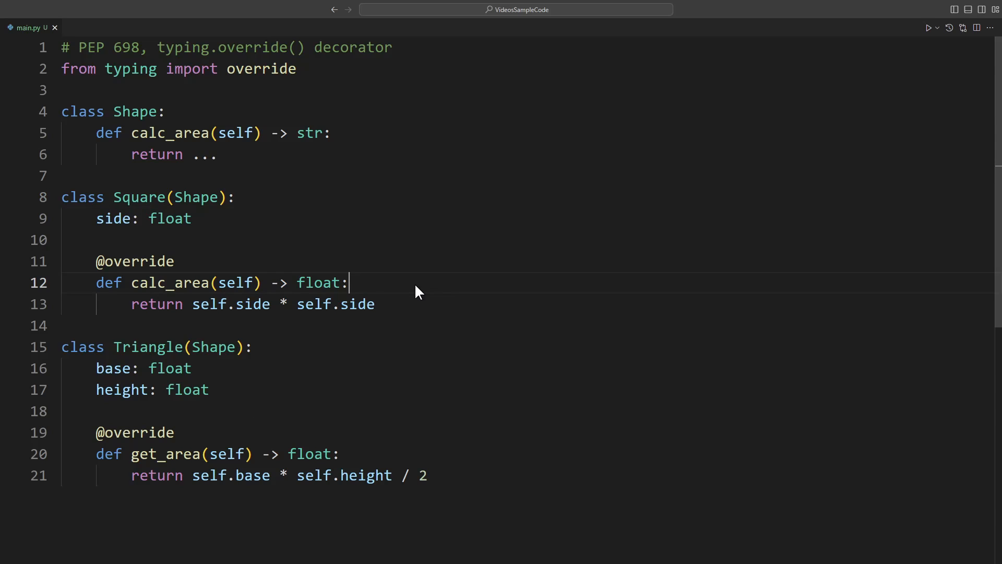
{"action": "mouse_move", "coordinate": [372, 267]}
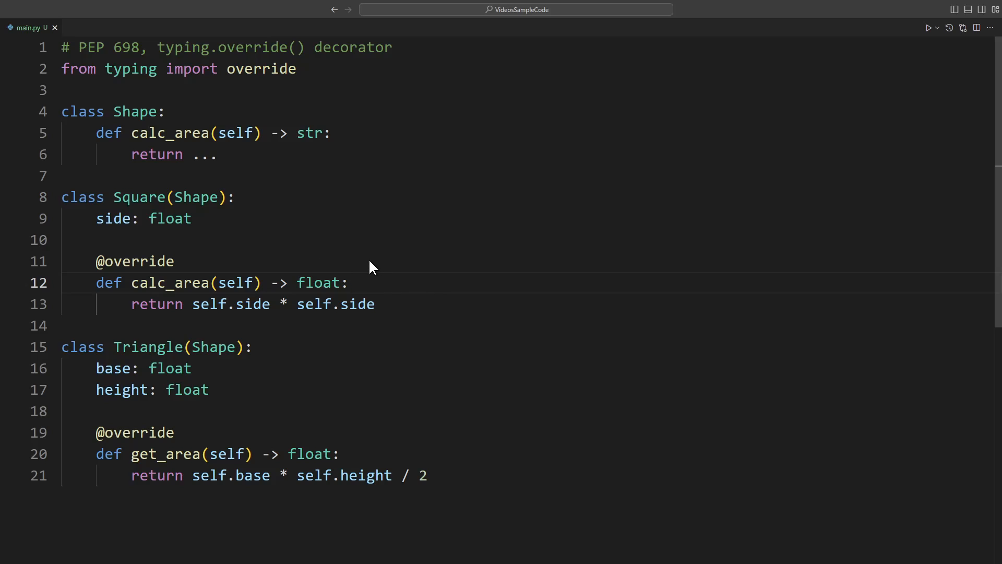
{"action": "double_click", "coordinate": [260, 69]}
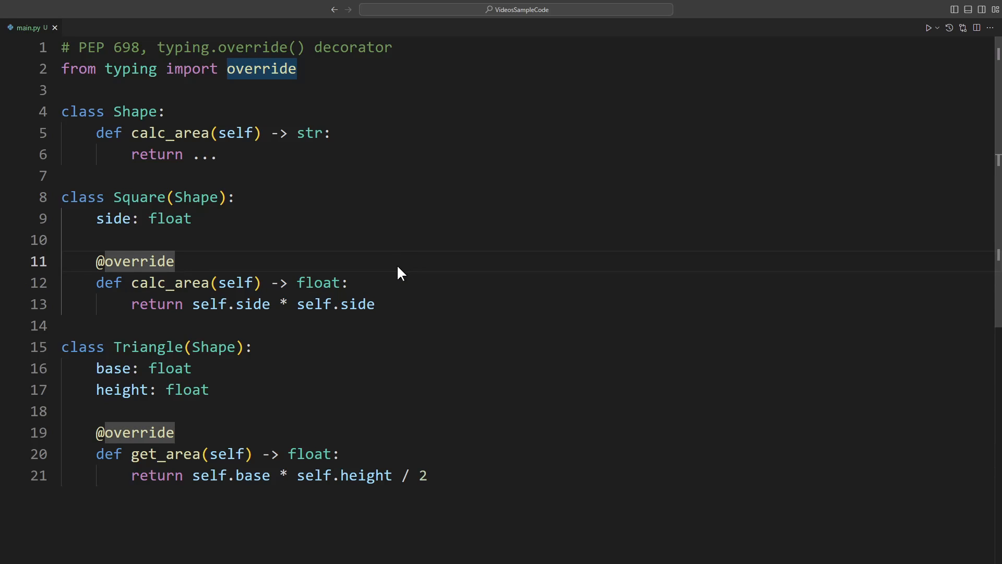
{"action": "mouse_move", "coordinate": [406, 291]}
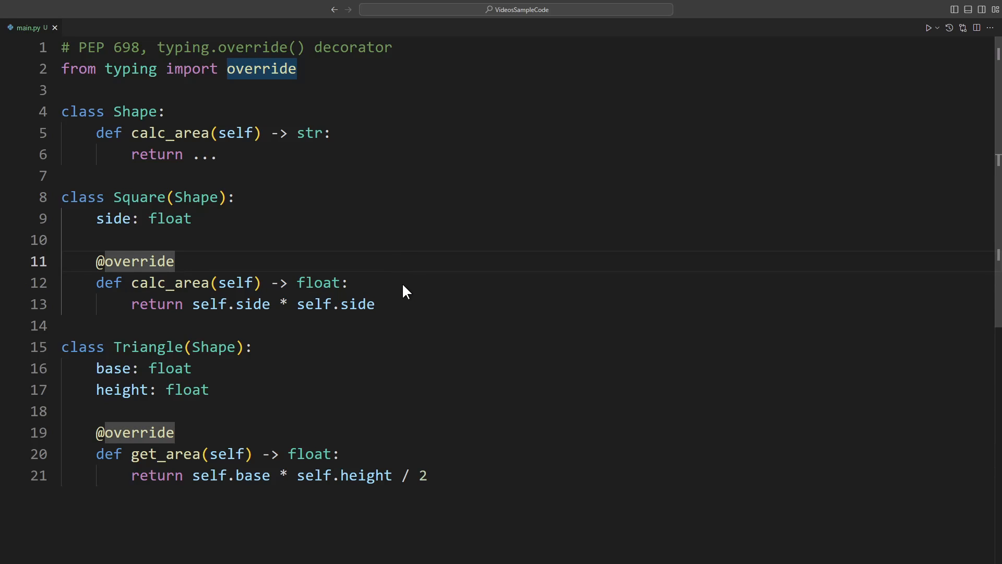
{"action": "mouse_move", "coordinate": [397, 288]}
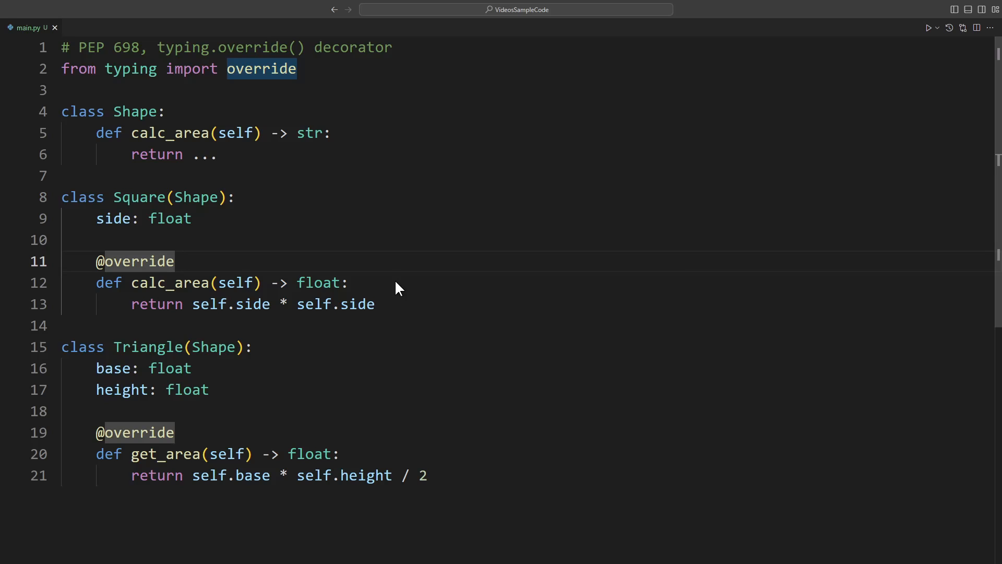
{"action": "mouse_move", "coordinate": [389, 133]}
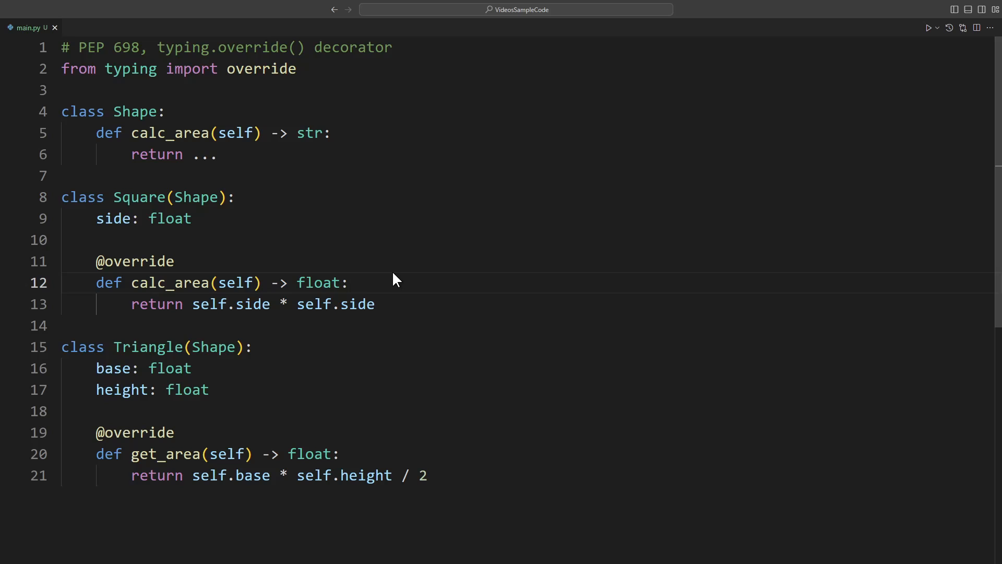
{"action": "mouse_move", "coordinate": [391, 286]}
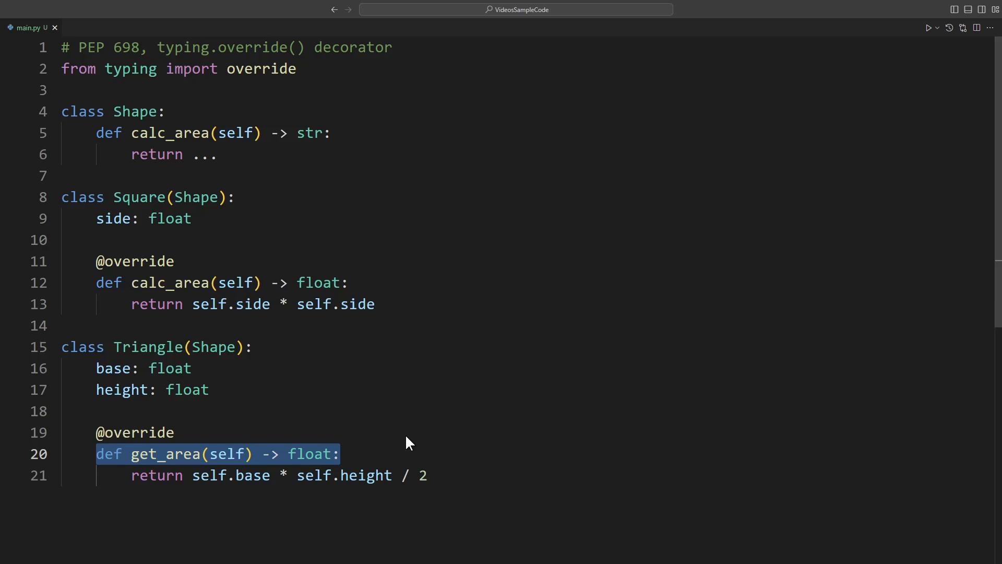
{"action": "mouse_move", "coordinate": [397, 439]}
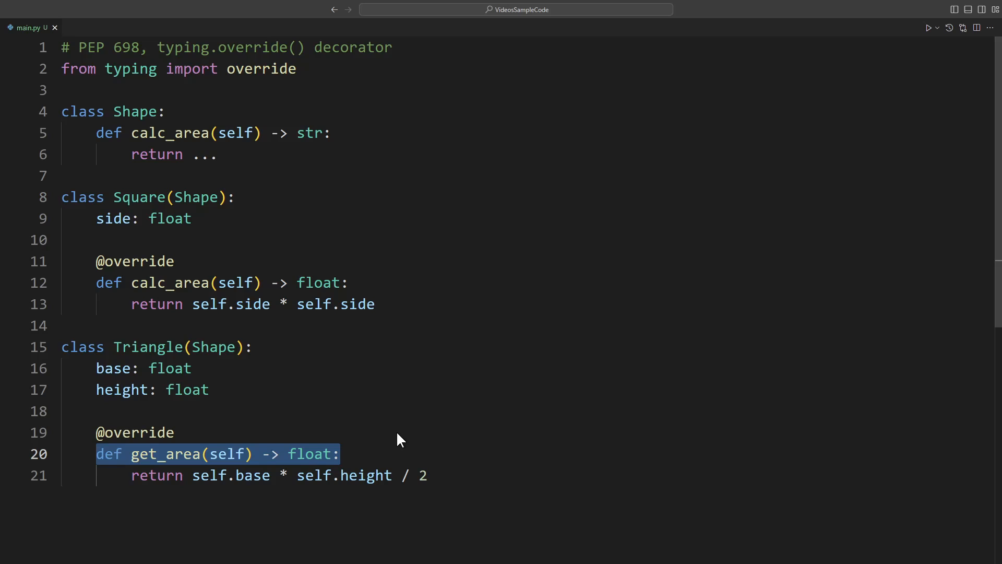
{"action": "mouse_move", "coordinate": [345, 461]}
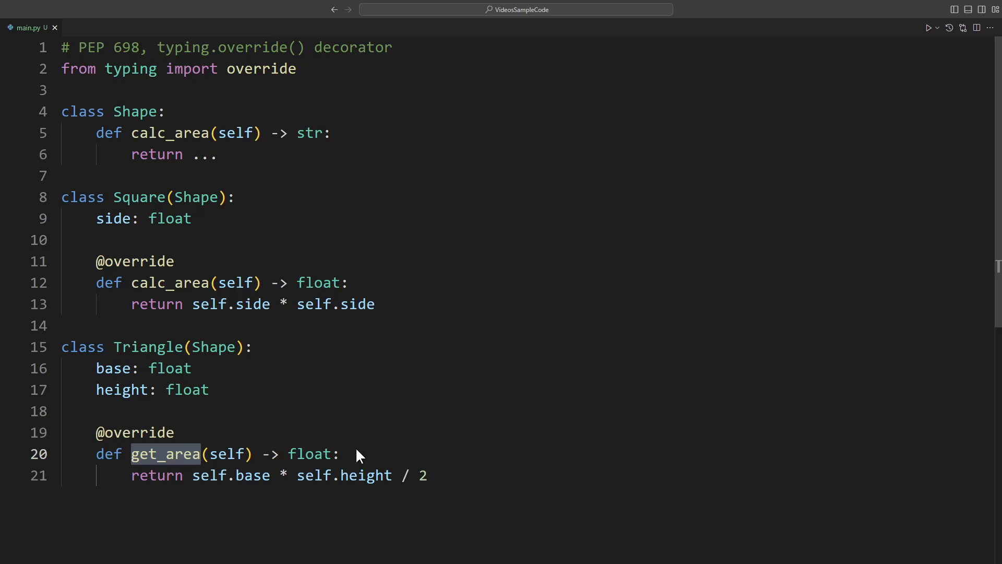
{"action": "mouse_move", "coordinate": [176, 446]}
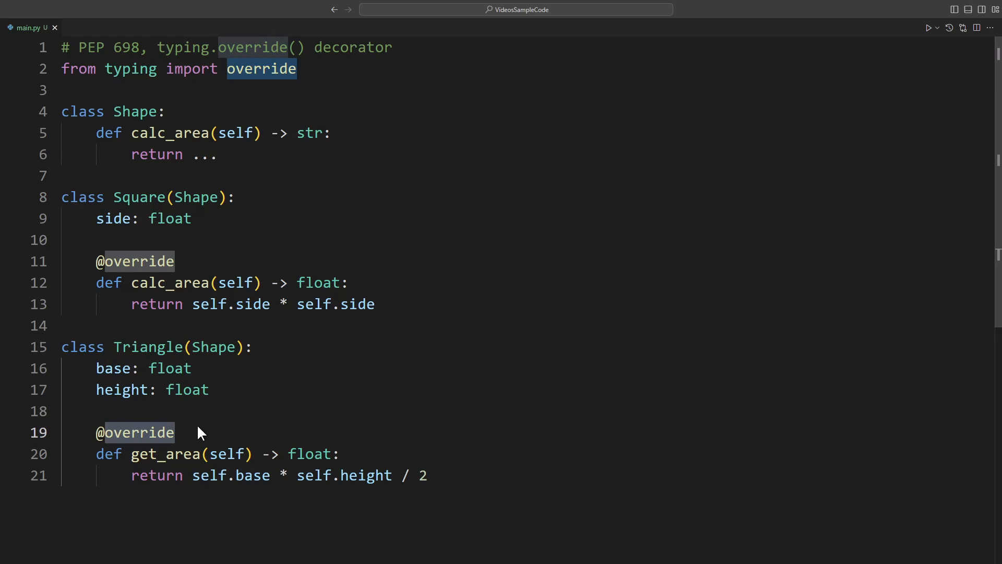
{"action": "mouse_move", "coordinate": [345, 154]}
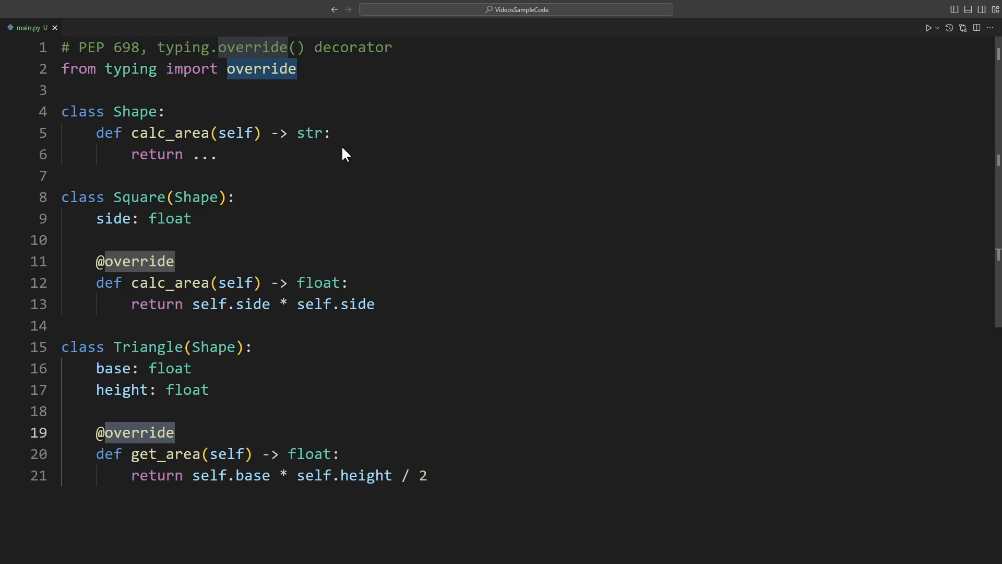
{"action": "mouse_move", "coordinate": [354, 151]}
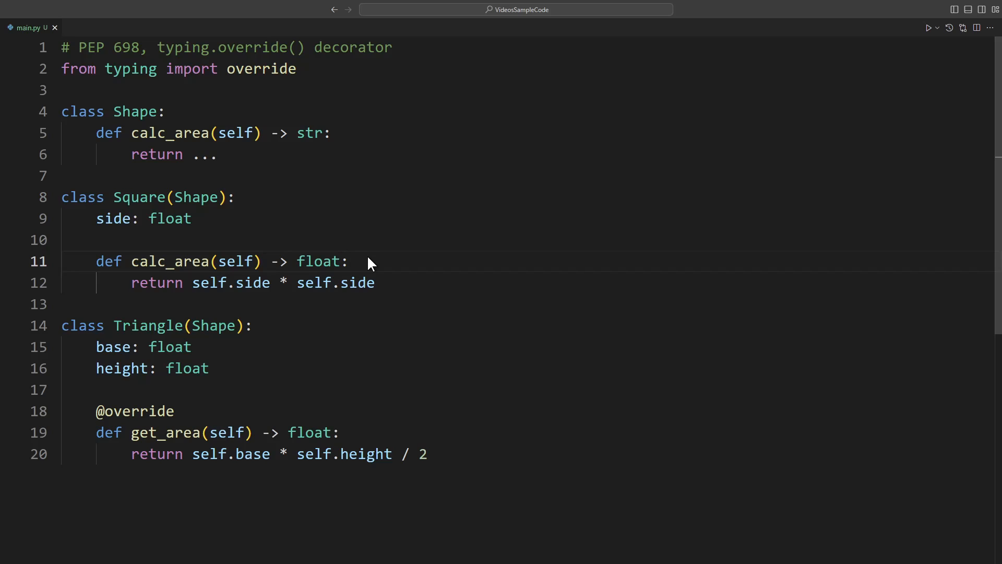
{"action": "mouse_move", "coordinate": [352, 271]}
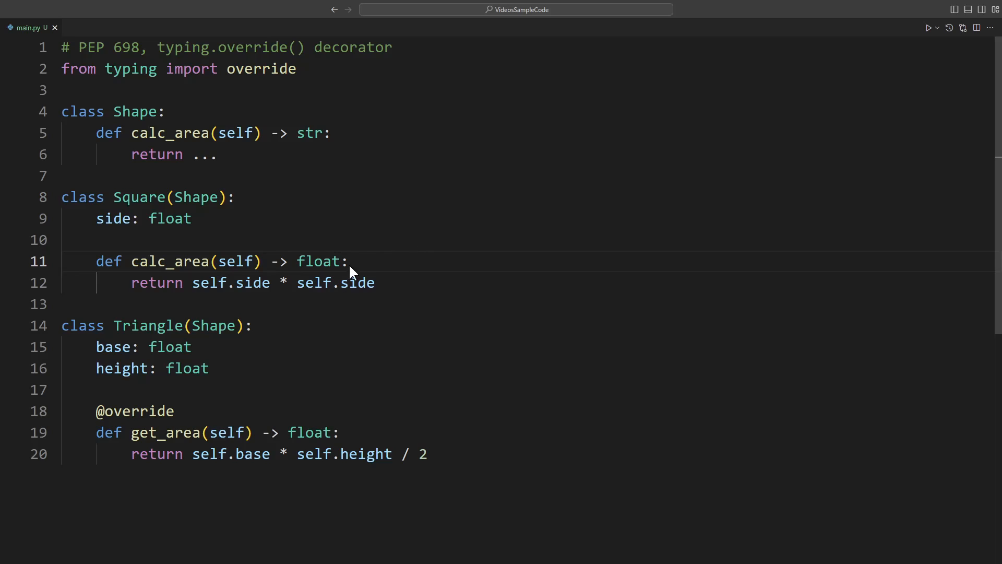
{"action": "mouse_move", "coordinate": [377, 263]}
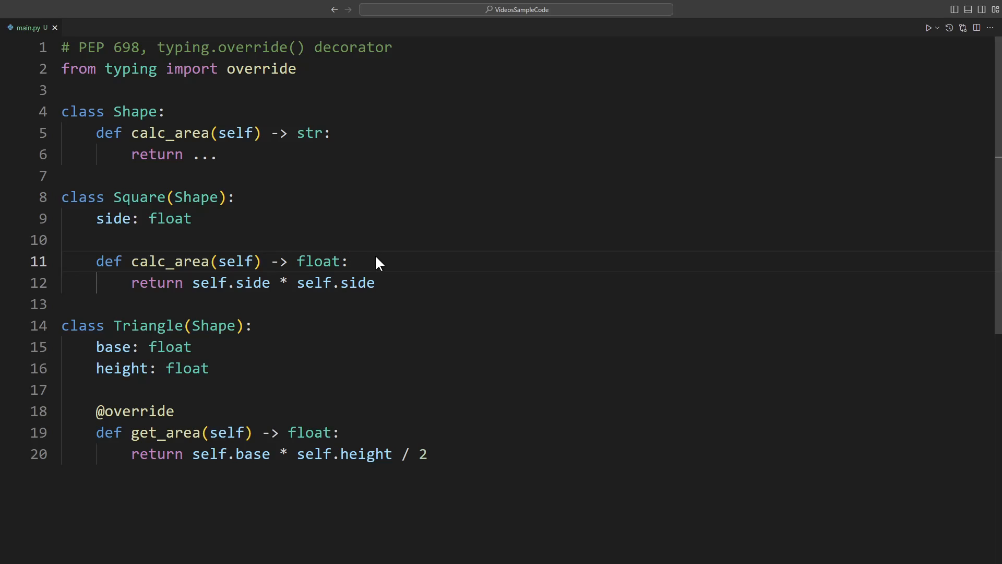
{"action": "mouse_move", "coordinate": [421, 289]}
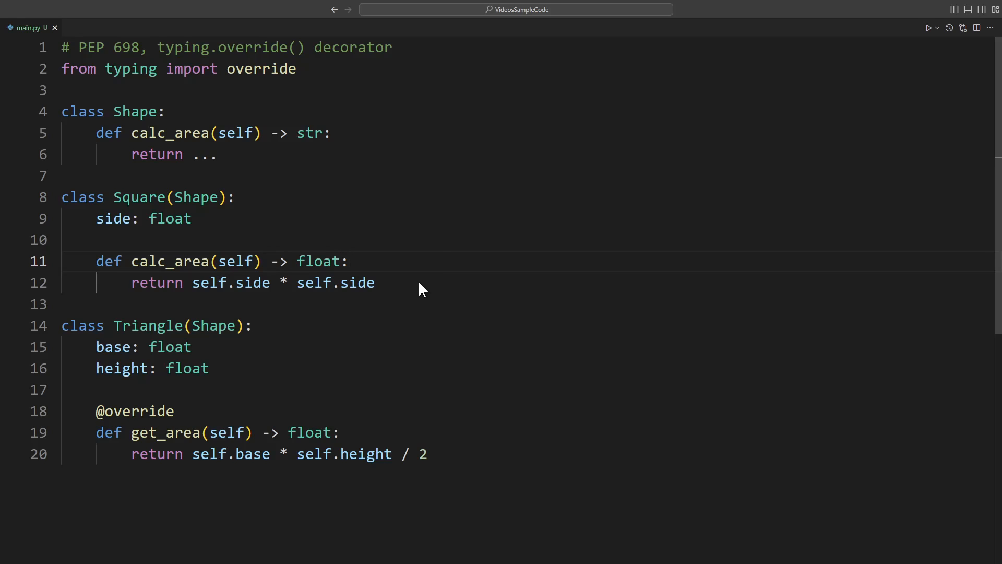
{"action": "mouse_move", "coordinate": [411, 272]}
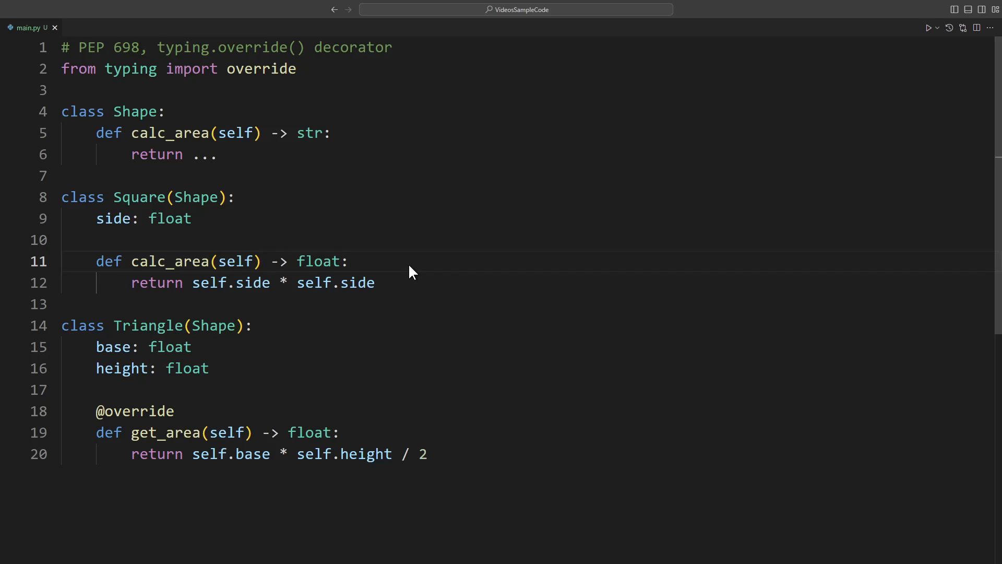
{"action": "mouse_move", "coordinate": [409, 269]}
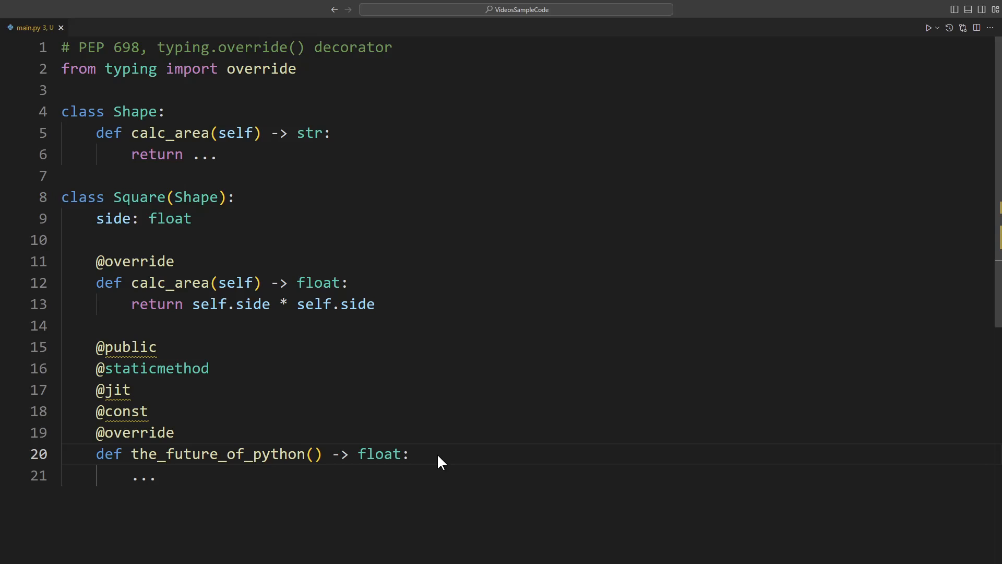
- Place the cursor in main.py to add the_future_of_python's stacked decorators
{"action": "left_click", "coordinate": [409, 454]}
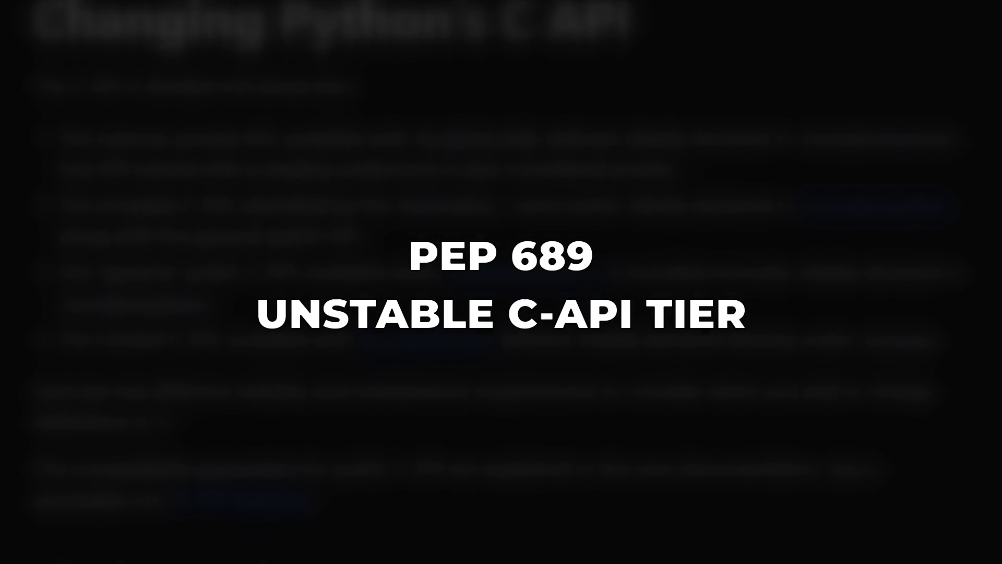
- Scroll through the PEP 689 Unstable C-API Tier section
{"action": "scroll", "scroll_direction": "down", "scroll_amount": 3}
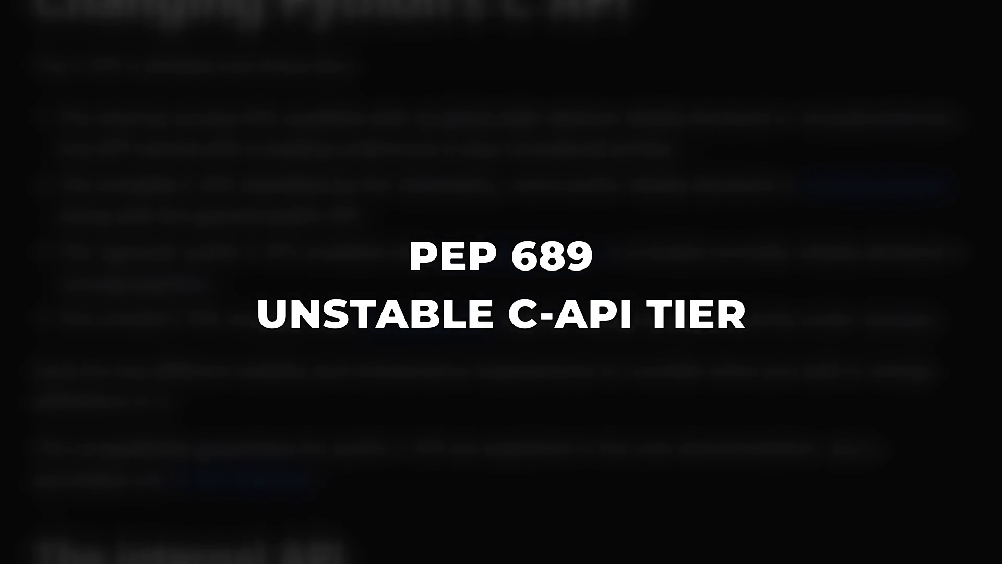
{"action": "scroll", "scroll_direction": "down", "scroll_amount": 3}
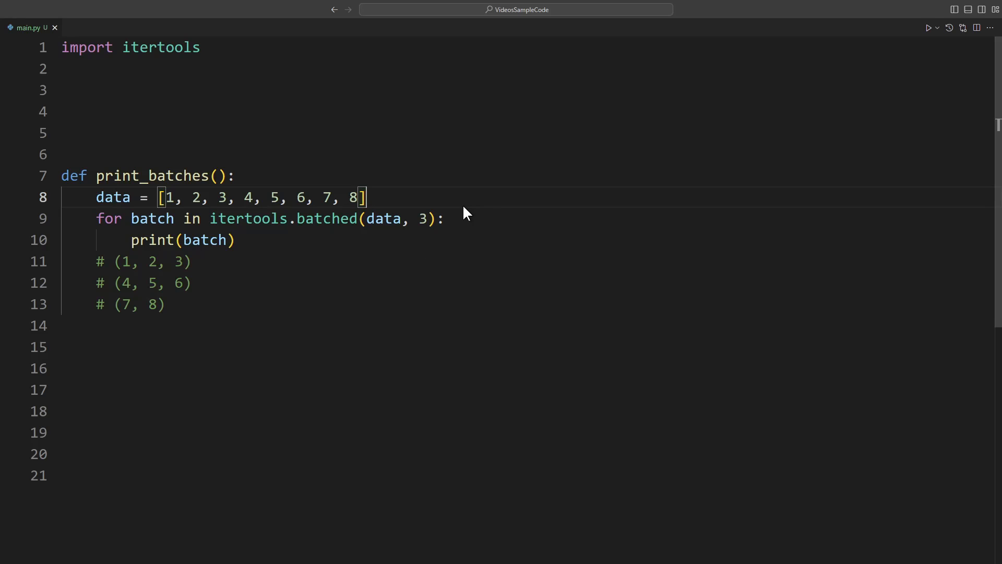
{"action": "mouse_move", "coordinate": [456, 203]}
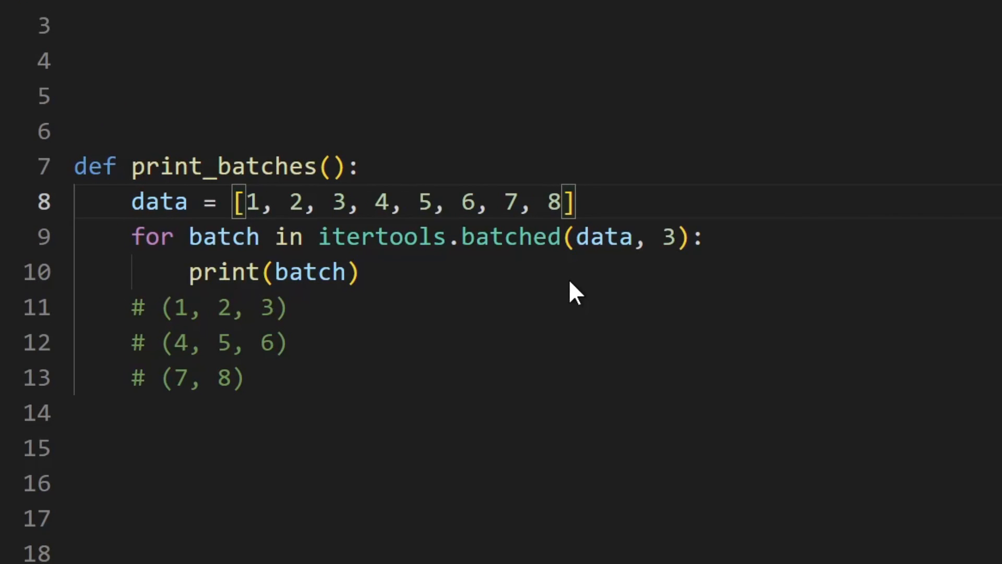
{"action": "mouse_move", "coordinate": [604, 277]}
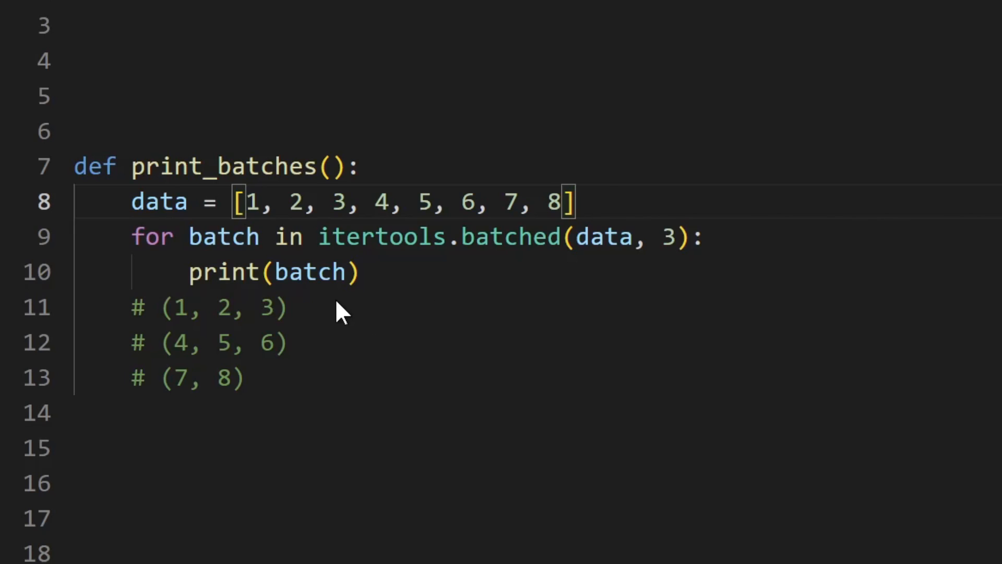
{"action": "mouse_move", "coordinate": [292, 394]}
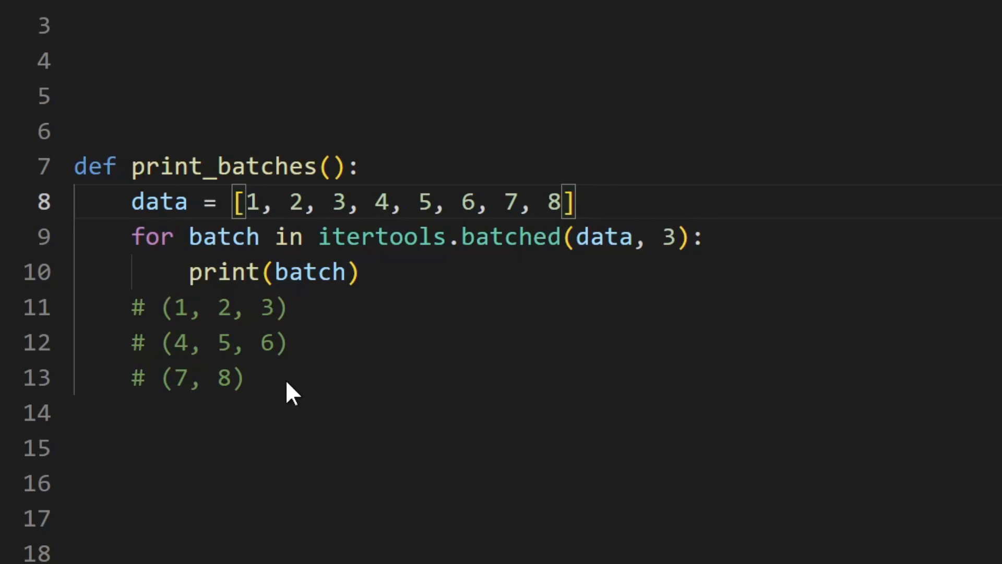